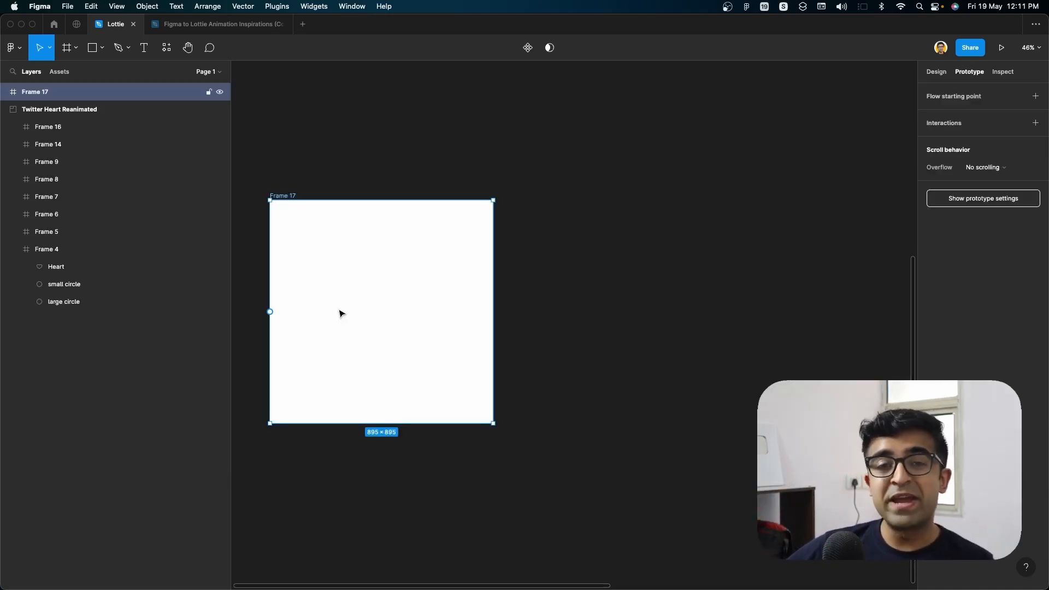
Draw a lilac circle in Frame 17 and move the heart onto its centre
click(92, 47)
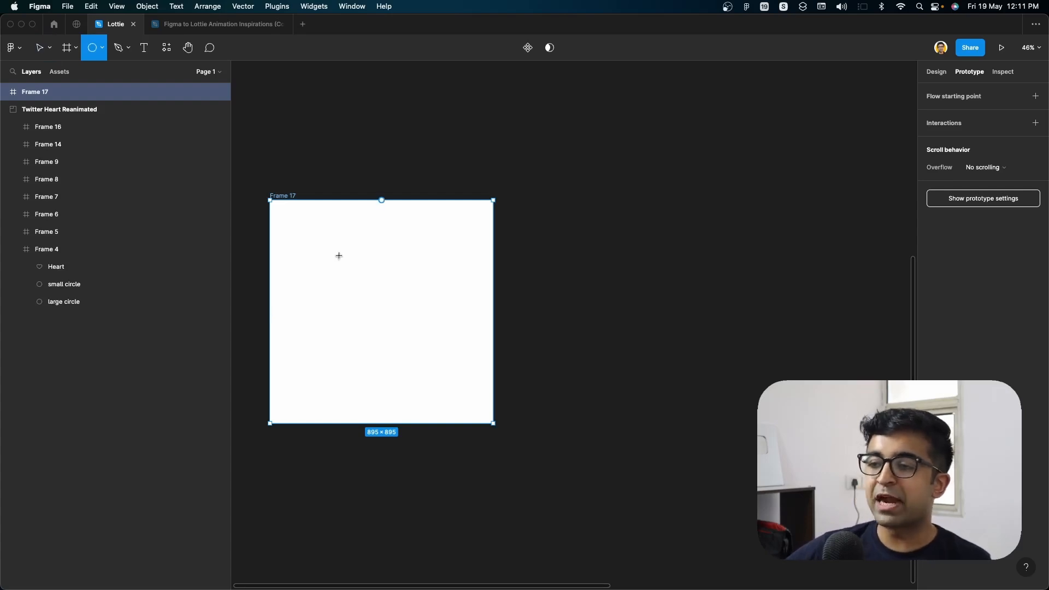
drag(337, 256, 483, 398)
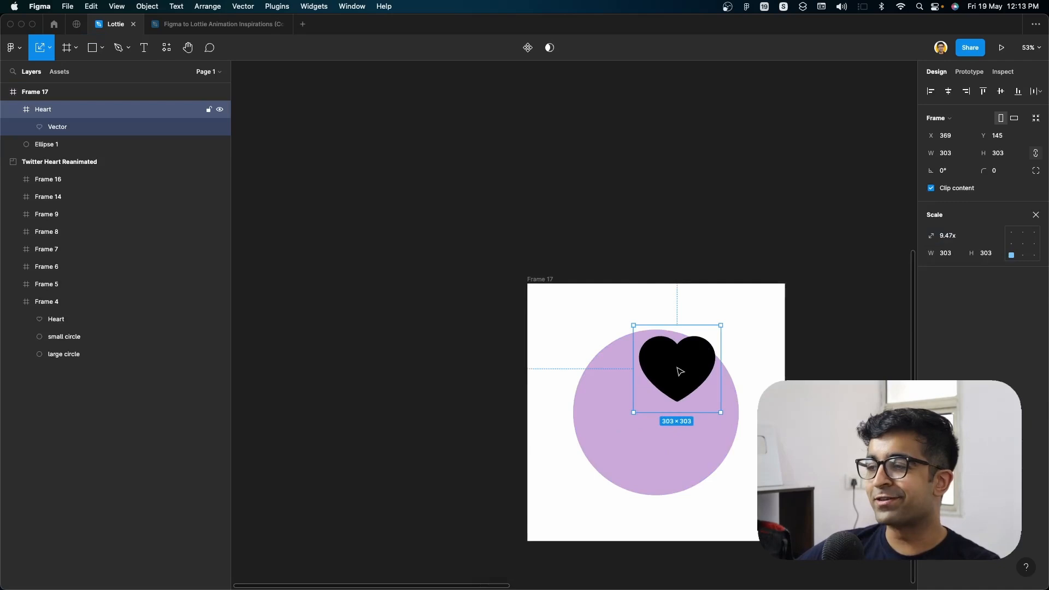
drag(677, 370, 656, 412)
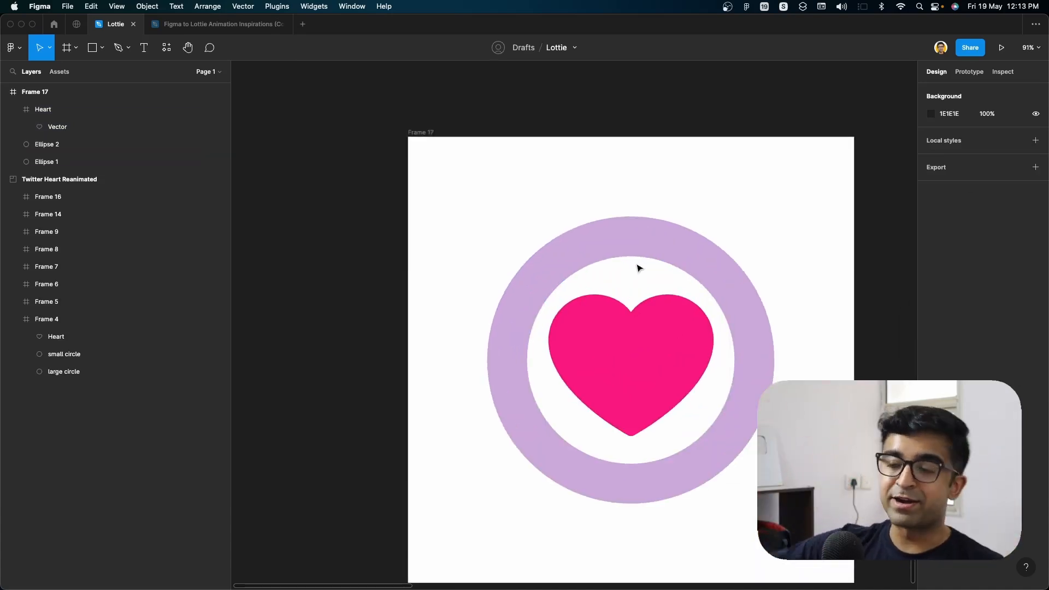
Draw a small bubble beside the ring, shrink it to half size, and fill it light blue
click(92, 48)
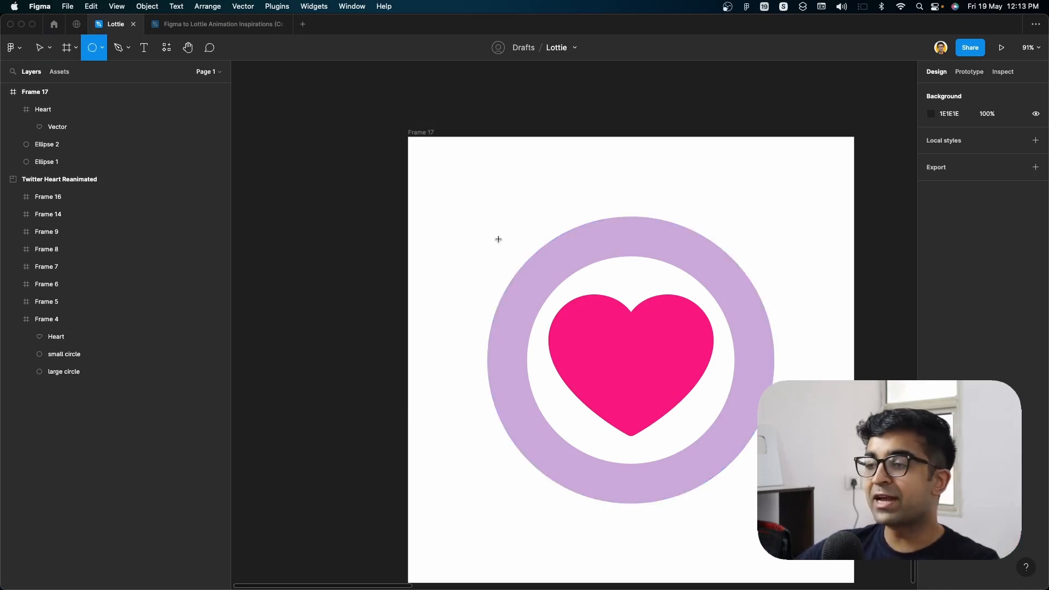
drag(498, 239, 519, 274)
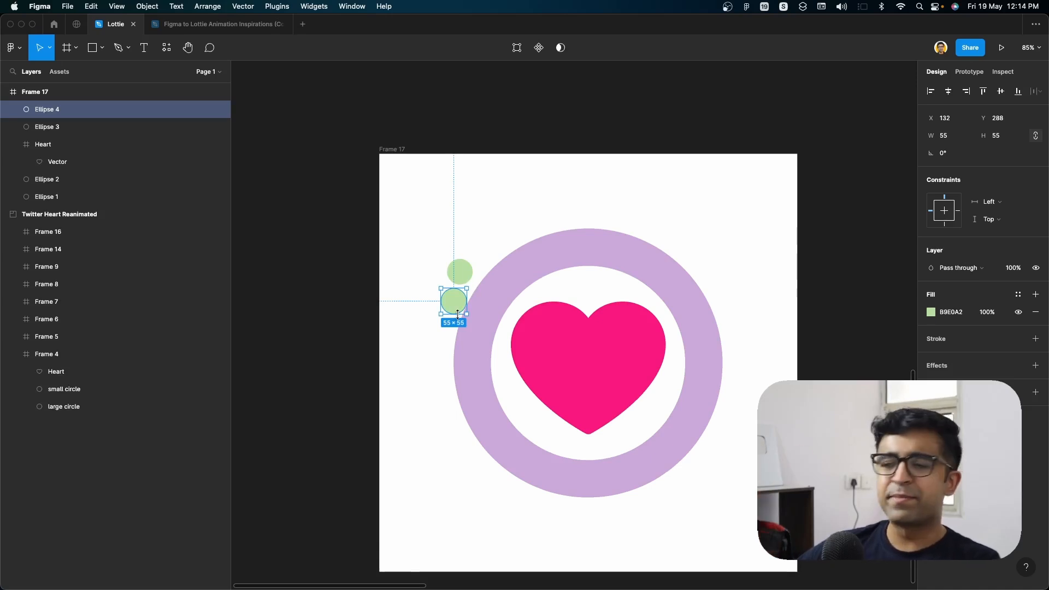
drag(467, 313, 453, 300)
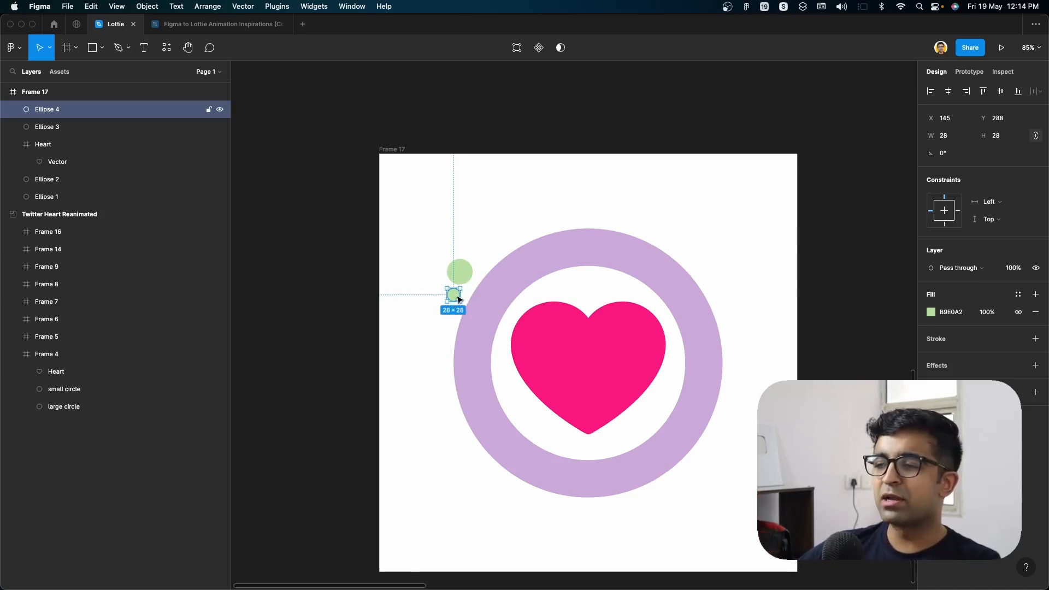
drag(454, 297, 456, 300)
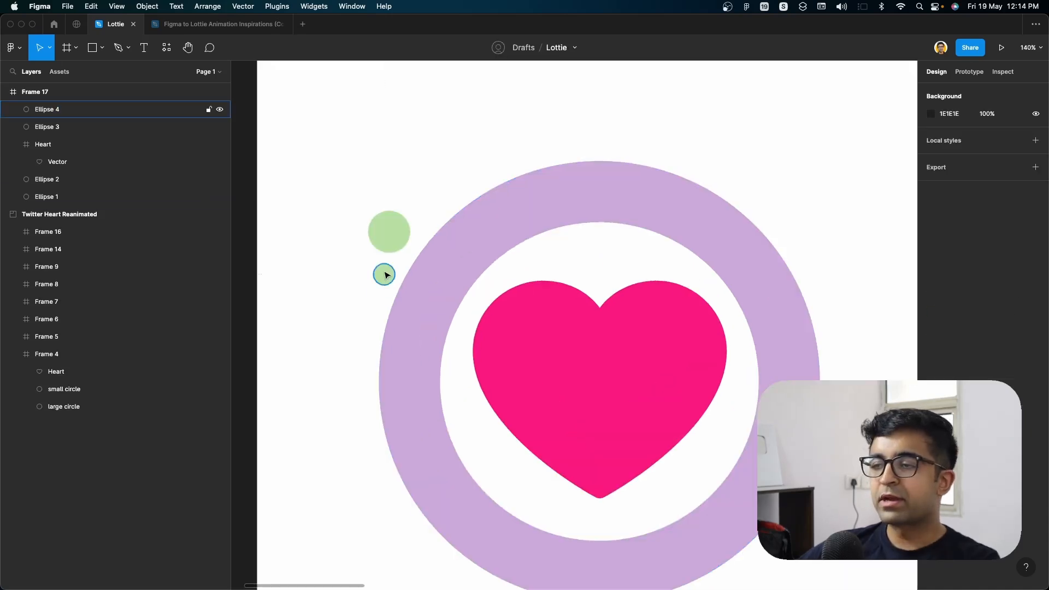
click(384, 275)
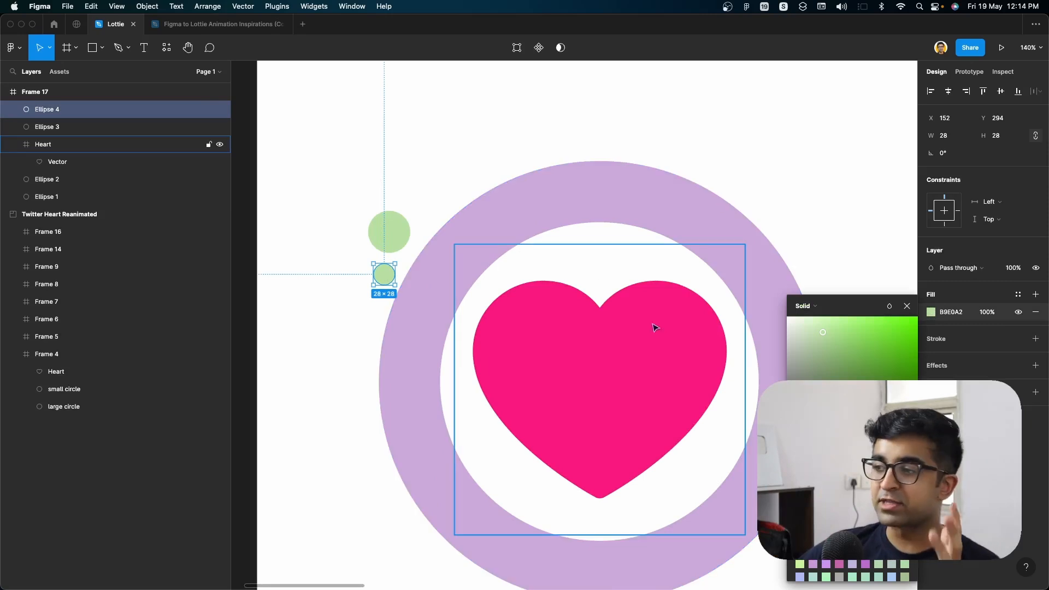
click(827, 327)
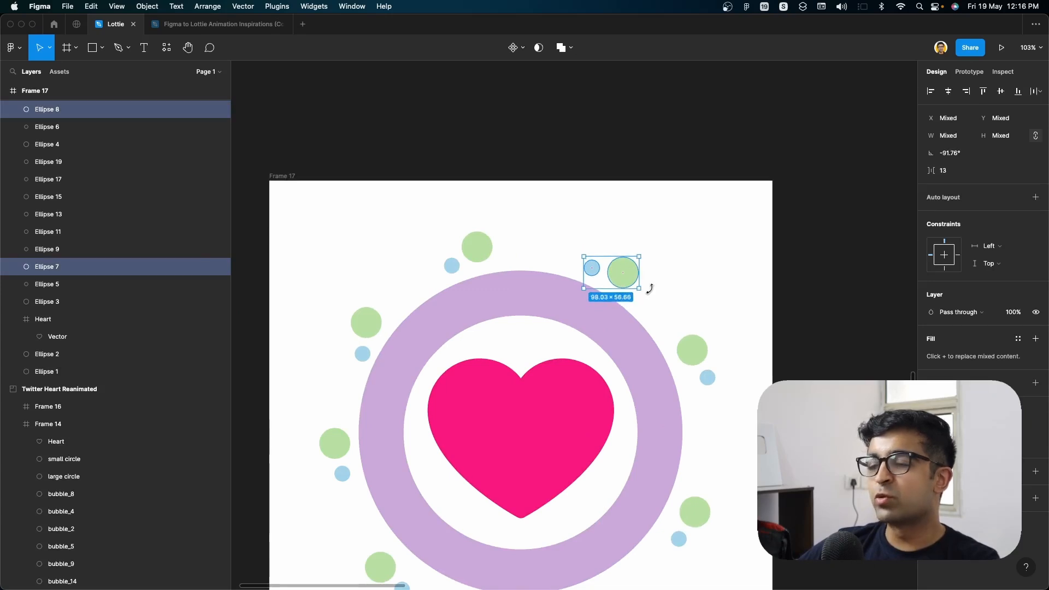
Rotate the bubble pair around the ring and change the lilac ring's opacity
drag(611, 271, 641, 257)
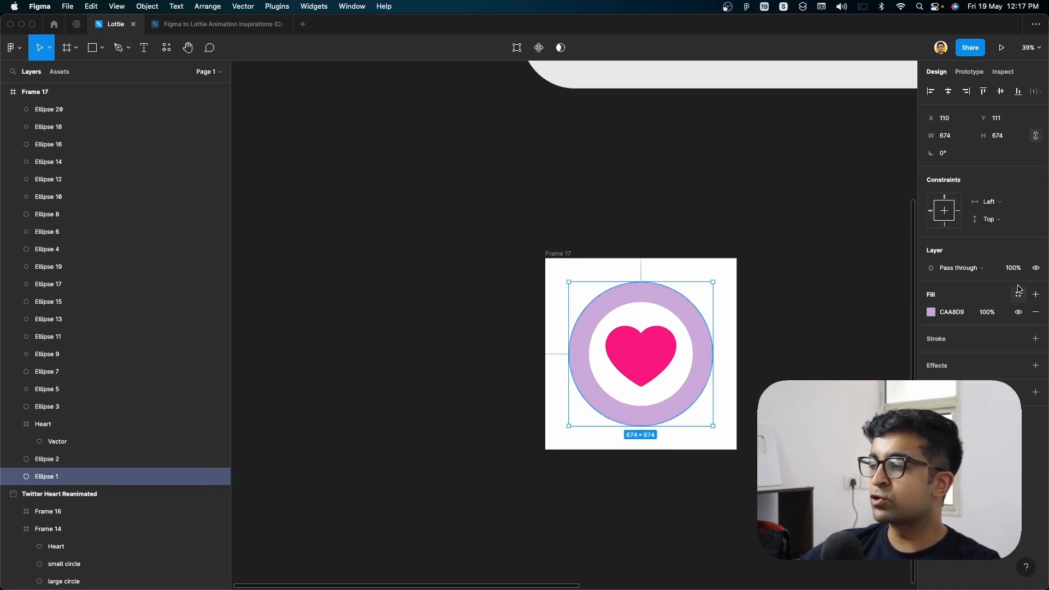
click(1014, 267)
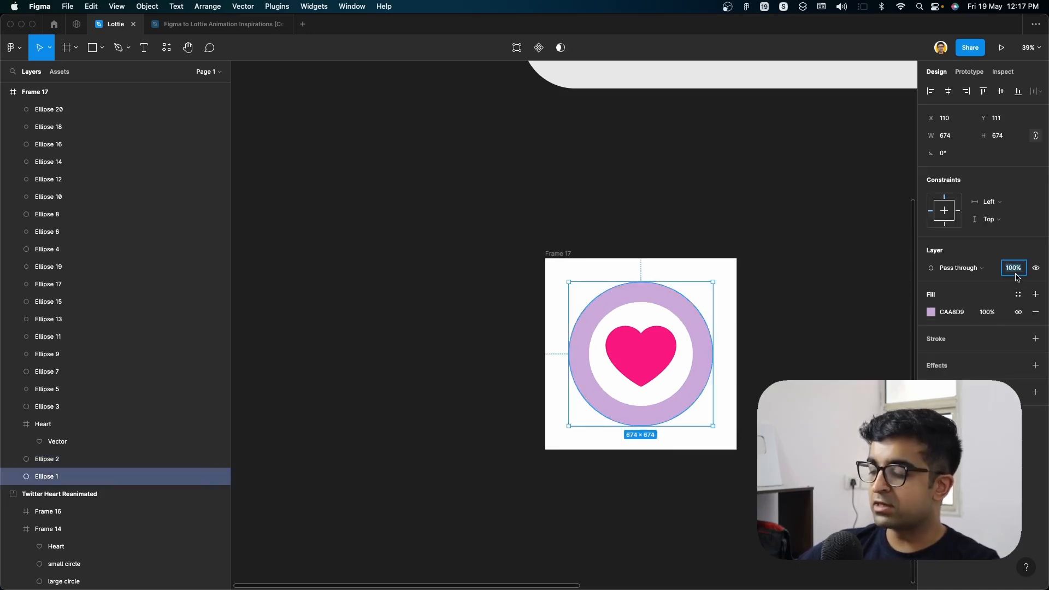
click(409, 296)
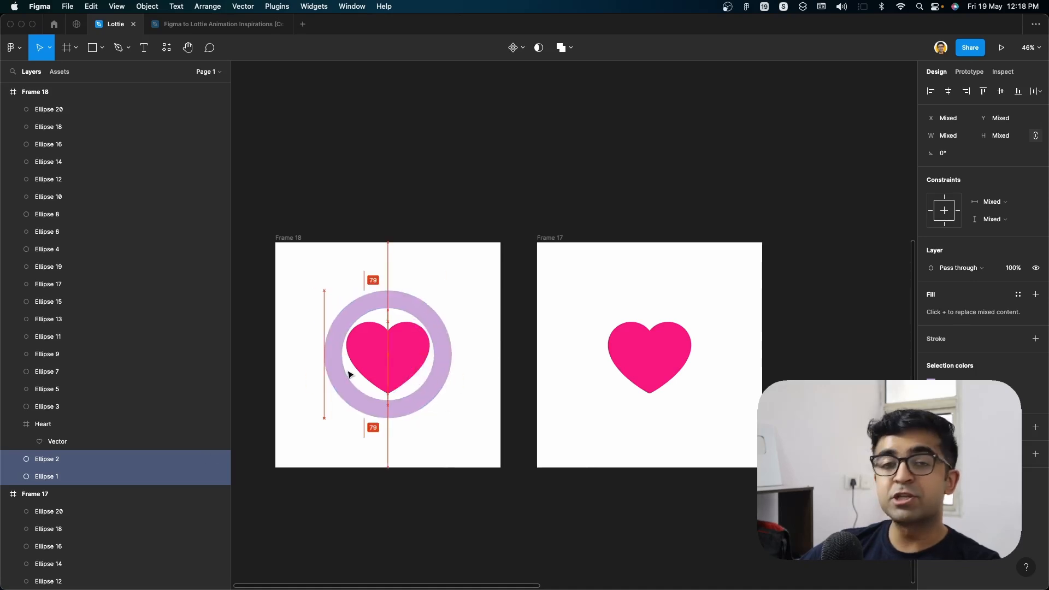
Select the lilac ring in Frame 18 and shrink it with the corner handles
click(433, 277)
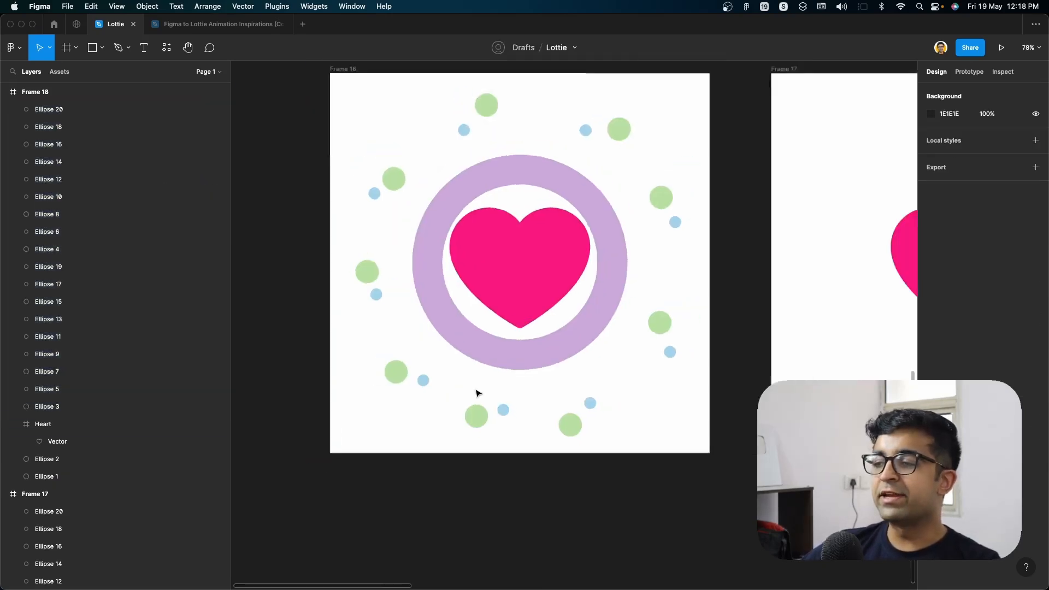
click(570, 424)
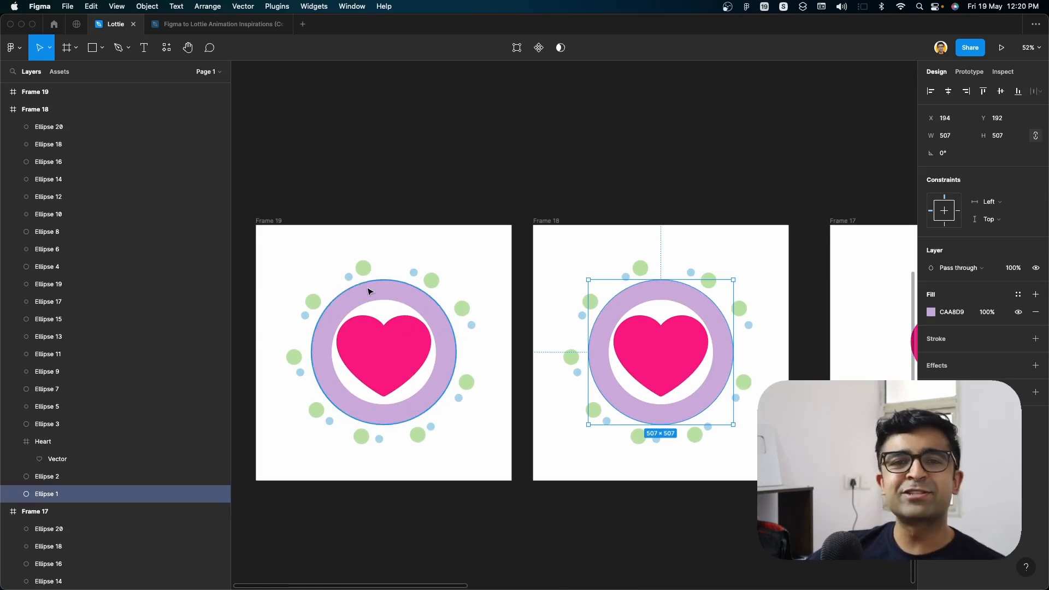
mouse_move(775, 265)
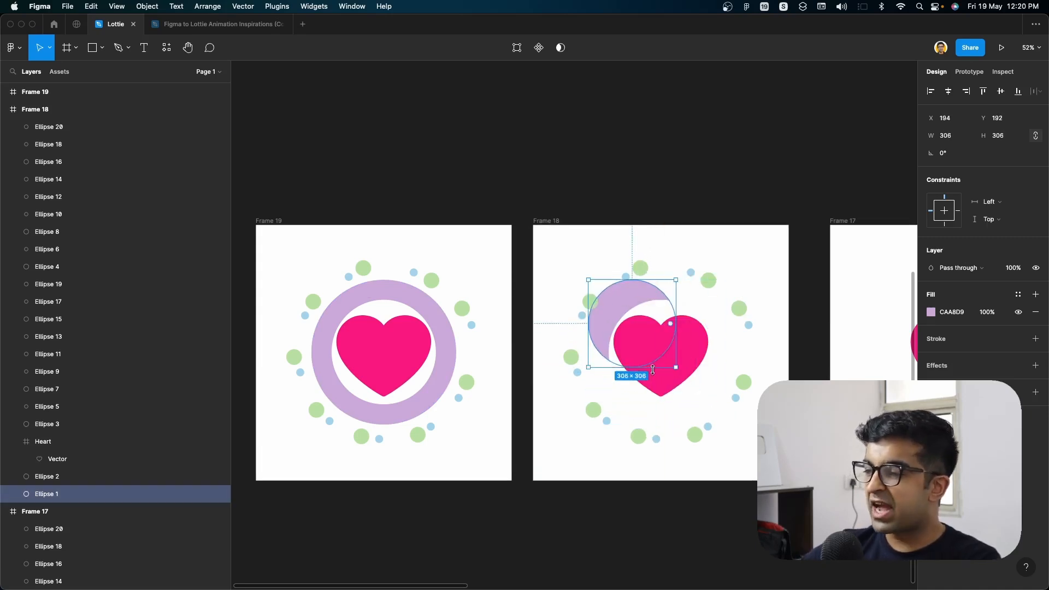
drag(633, 325, 659, 378)
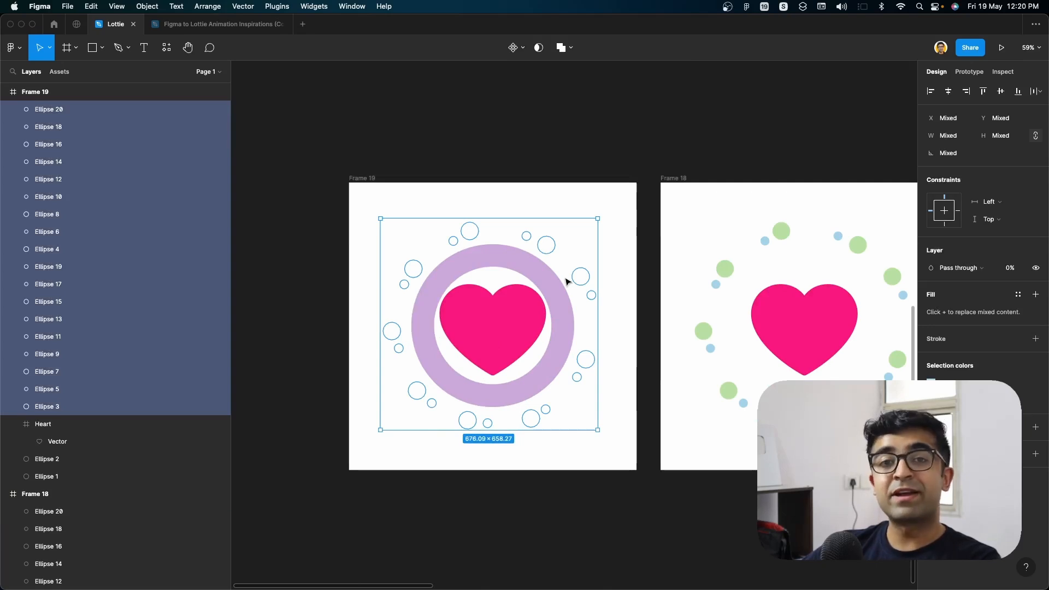
drag(597, 323, 575, 361)
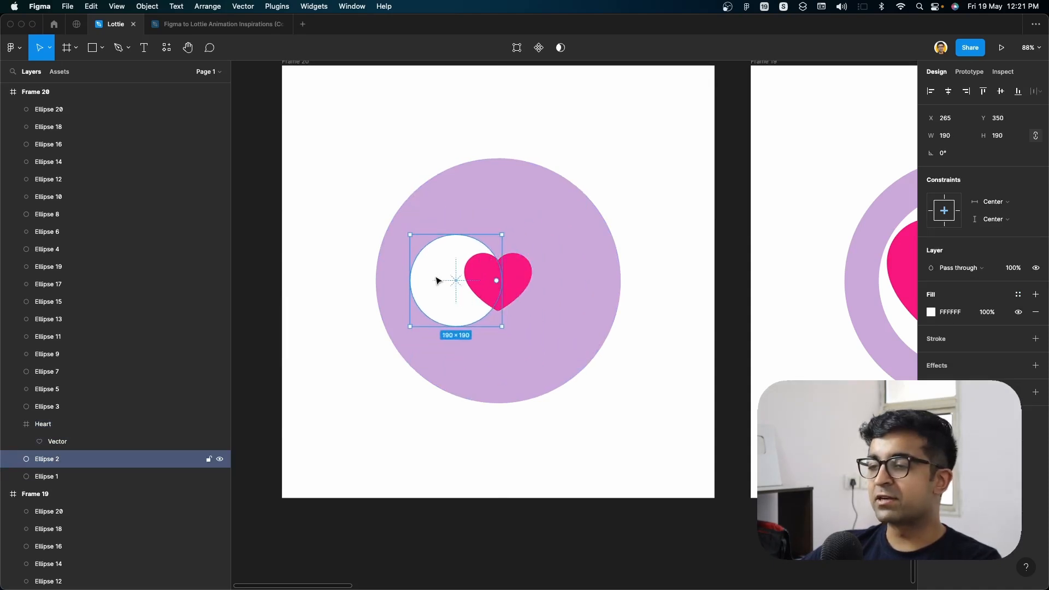
Reposition and shrink the white centre circle and shrink the heart to a tiny size
drag(455, 280, 497, 275)
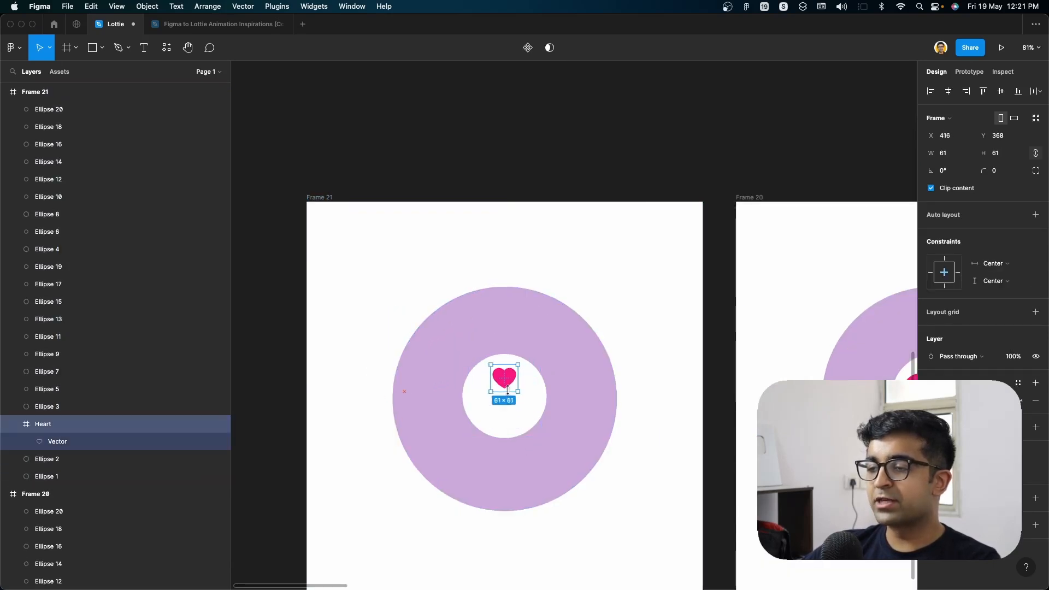
drag(504, 380, 504, 394)
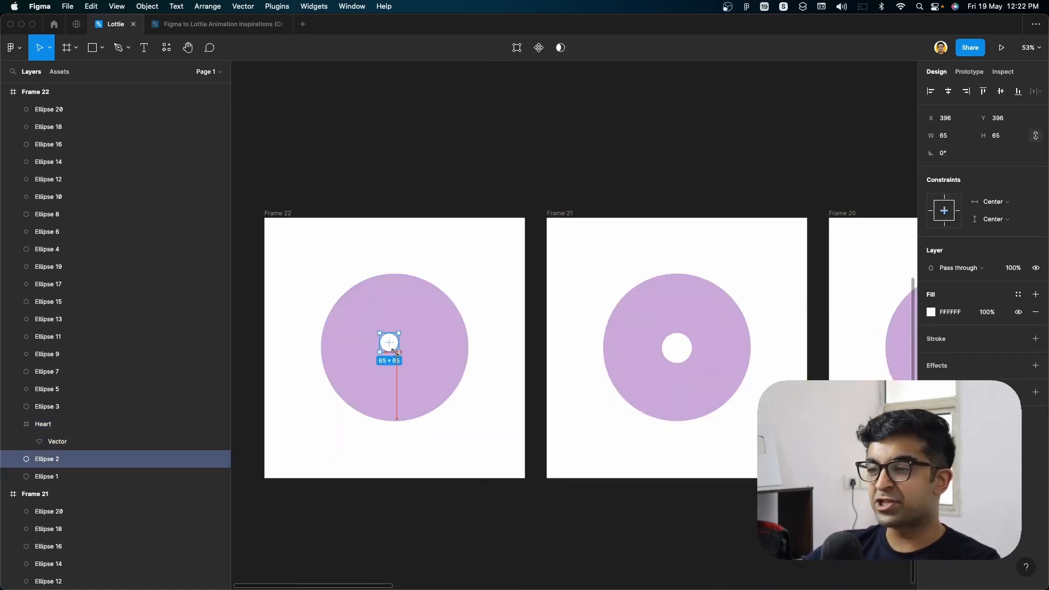
drag(399, 357, 391, 352)
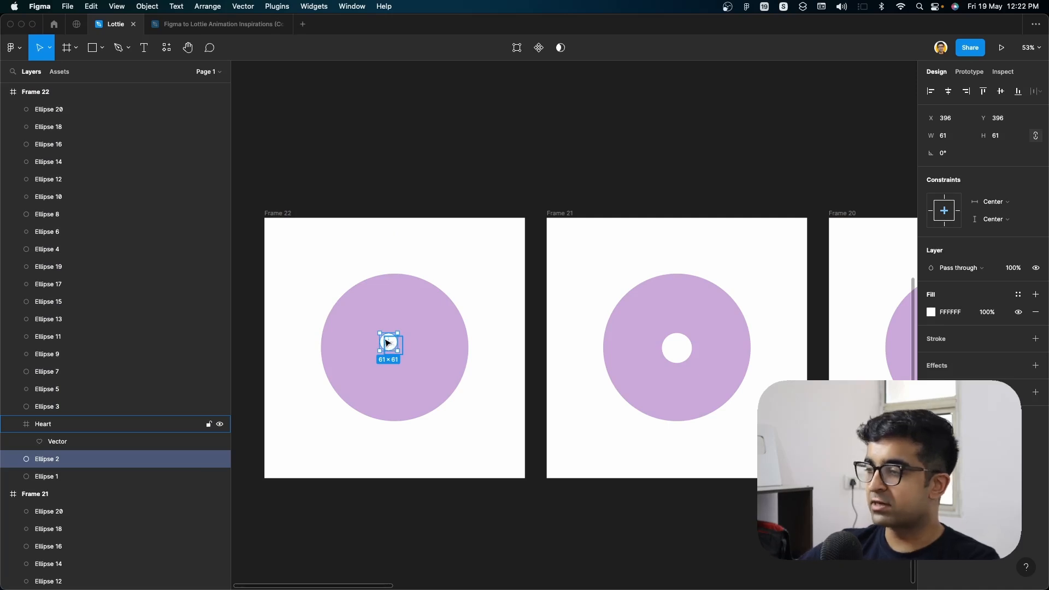
drag(388, 345, 395, 346)
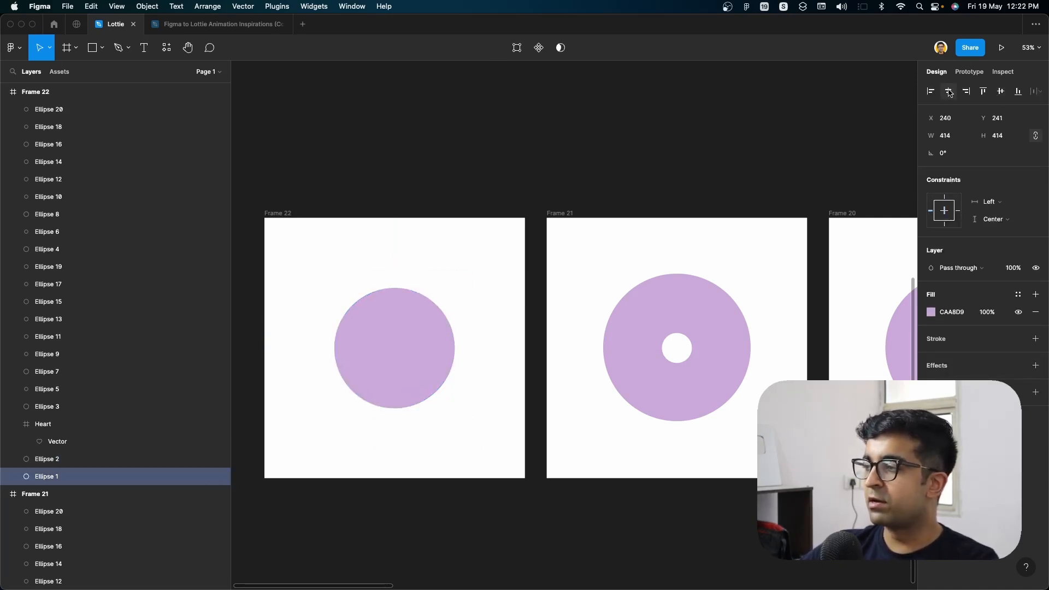
Centre the lilac disc horizontally and shrink the purple disc to a small dot in Frame 23
click(930, 312)
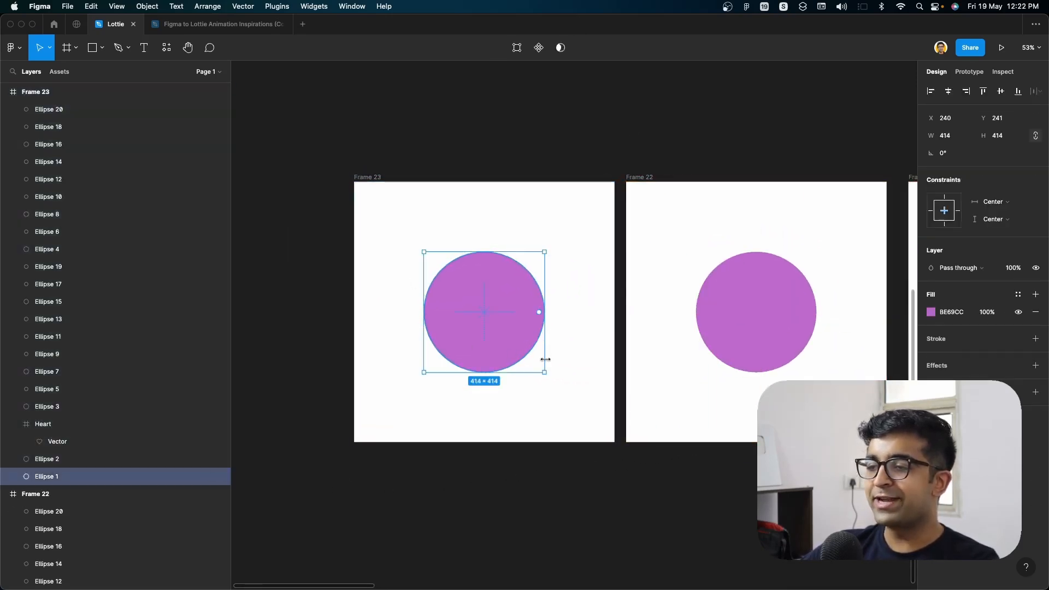
drag(545, 370, 455, 288)
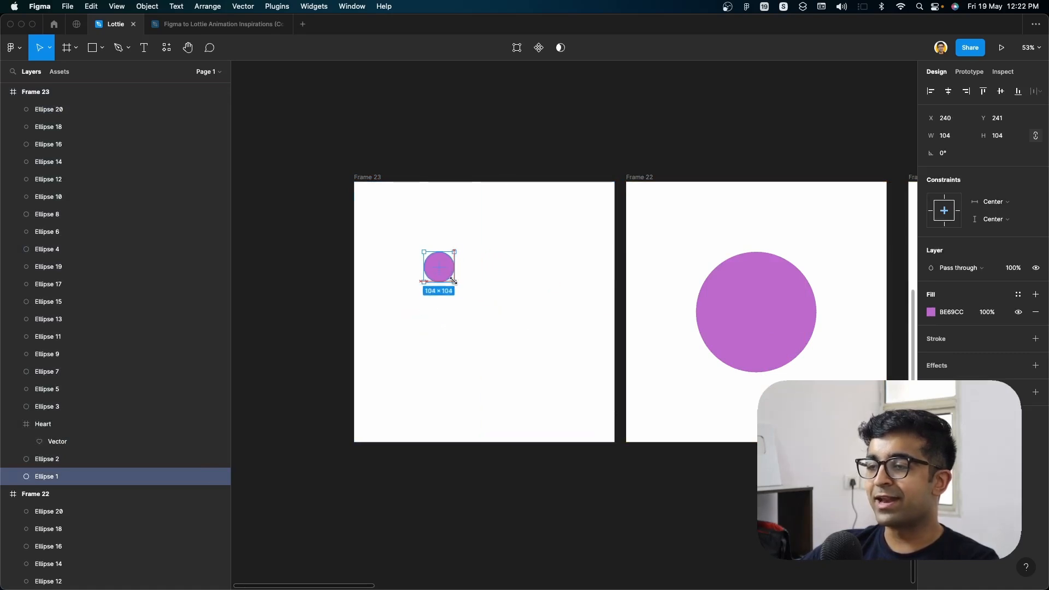
drag(438, 266, 483, 312)
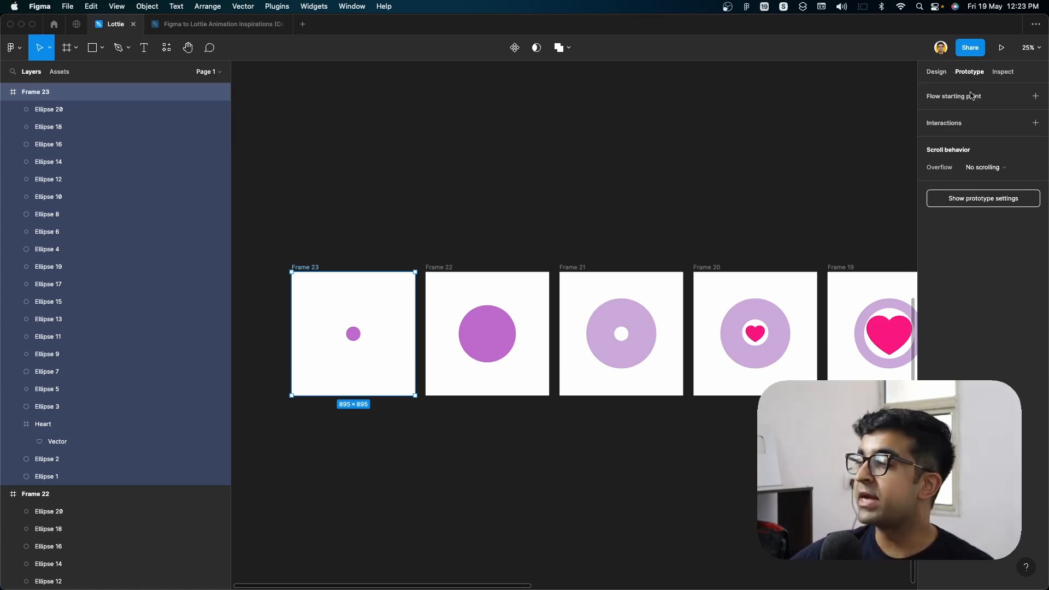
Make Frame 23 a flow start and add an After delay 10ms interaction
click(1035, 96)
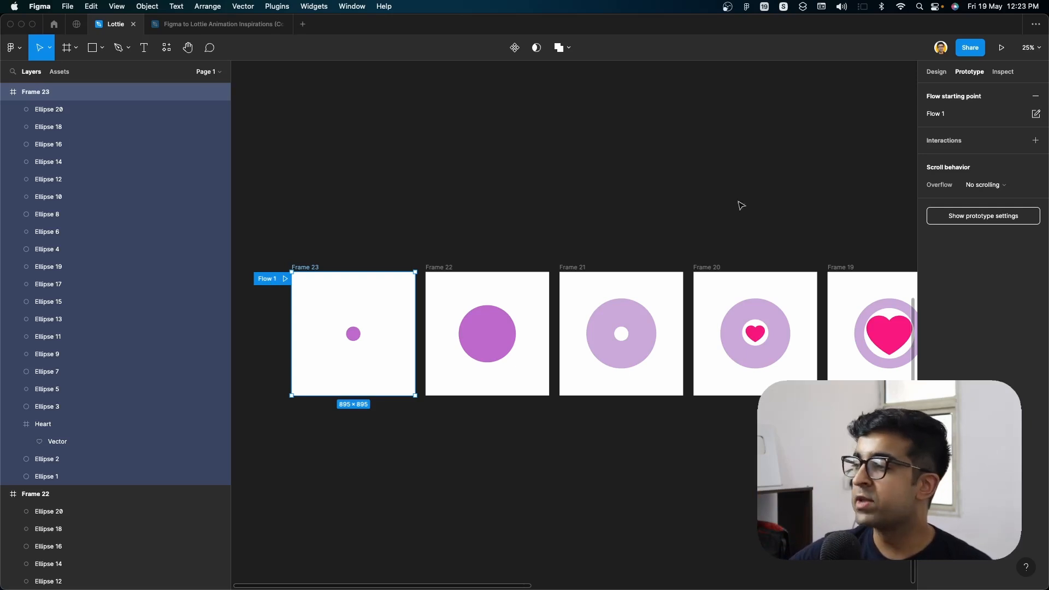
click(1036, 141)
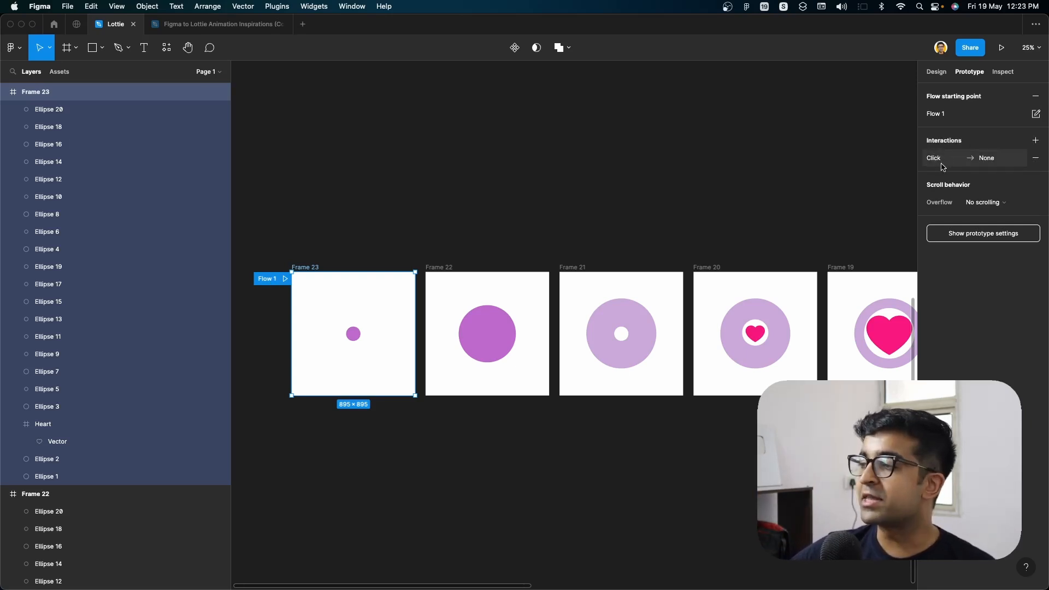
click(934, 158)
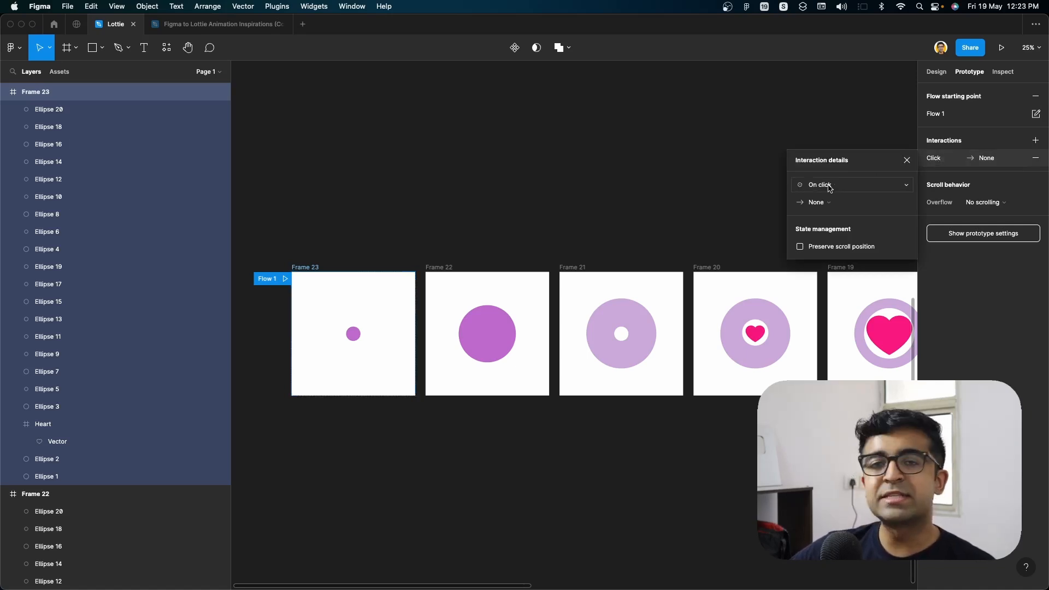
click(850, 185)
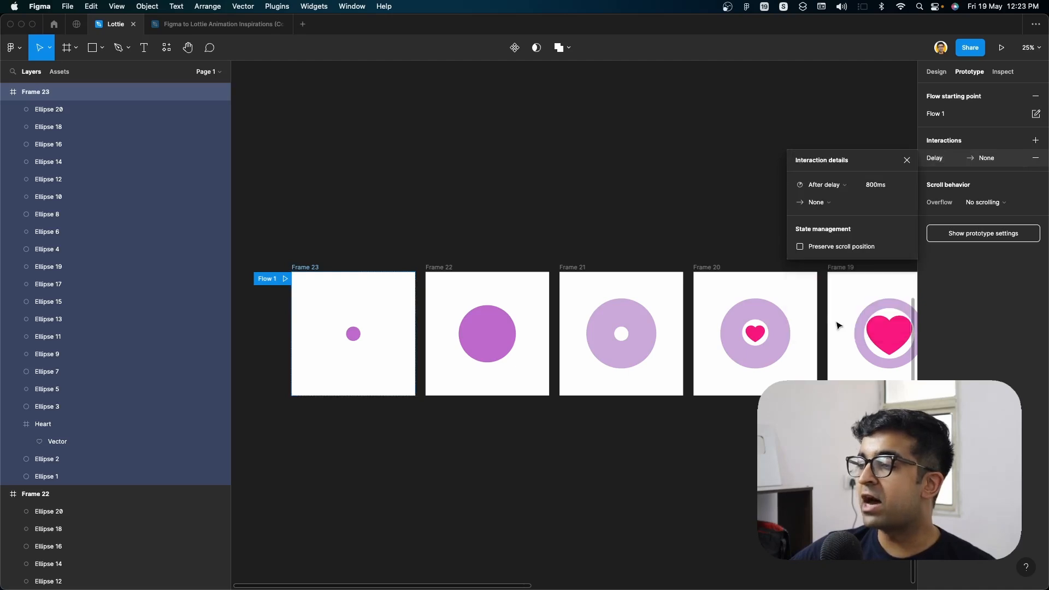
click(886, 184)
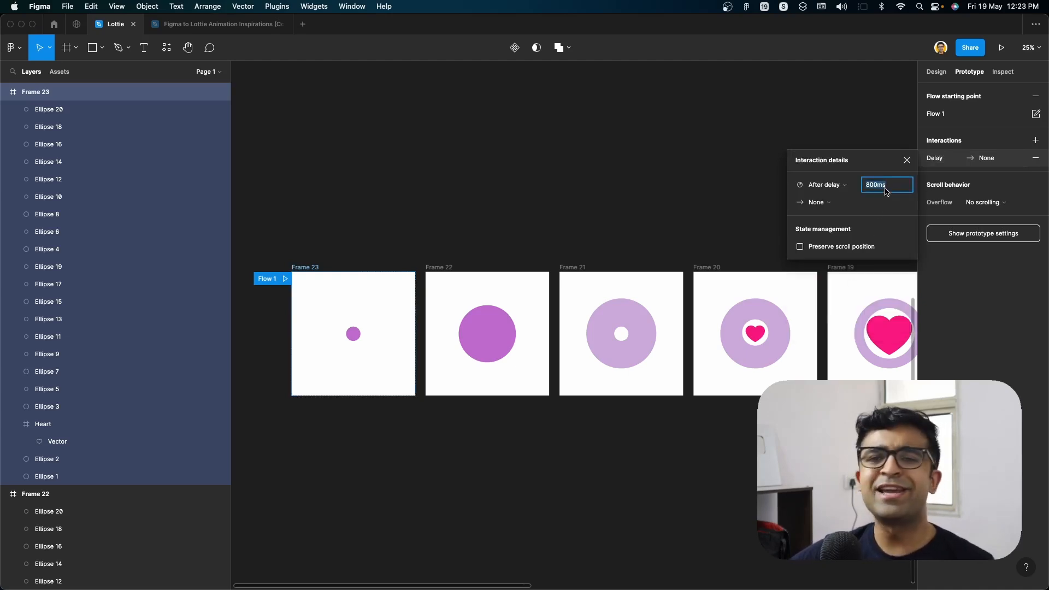
text(10ms)
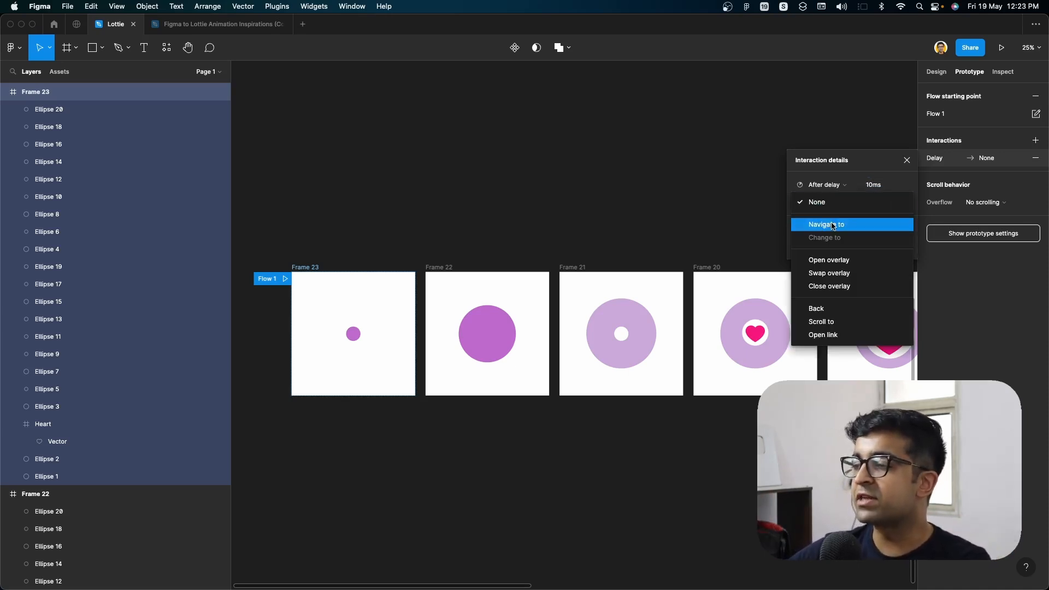
Navigate to Frame 22 using Smart animate with a 100ms duration
click(828, 224)
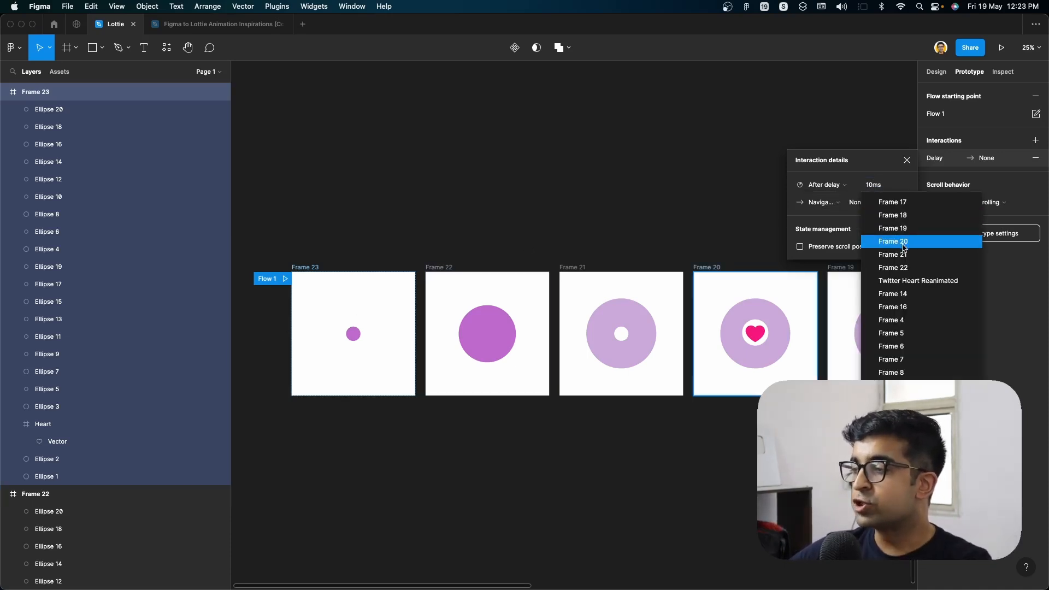
click(892, 267)
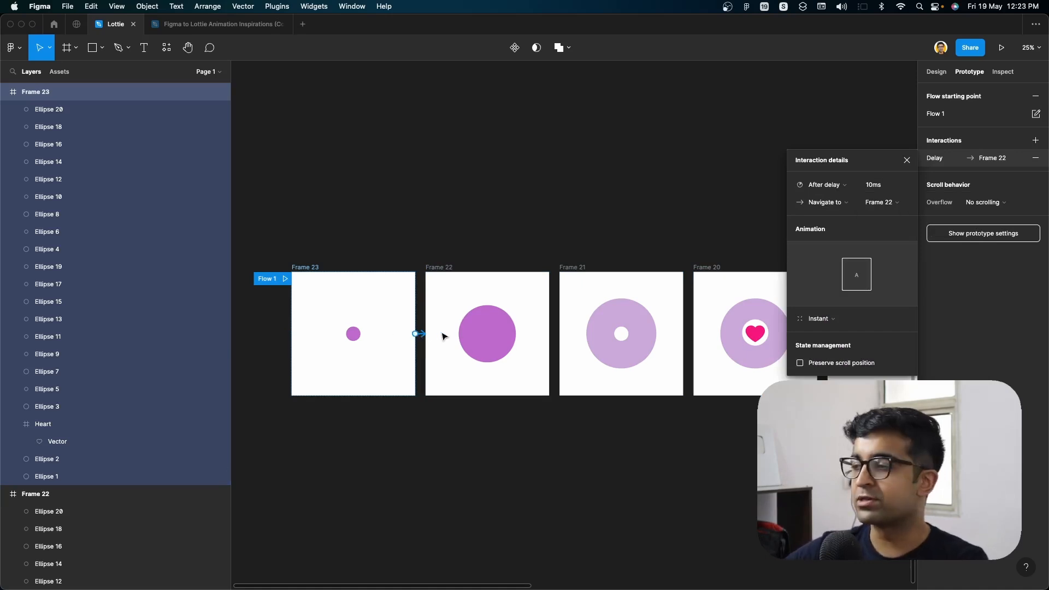
click(819, 318)
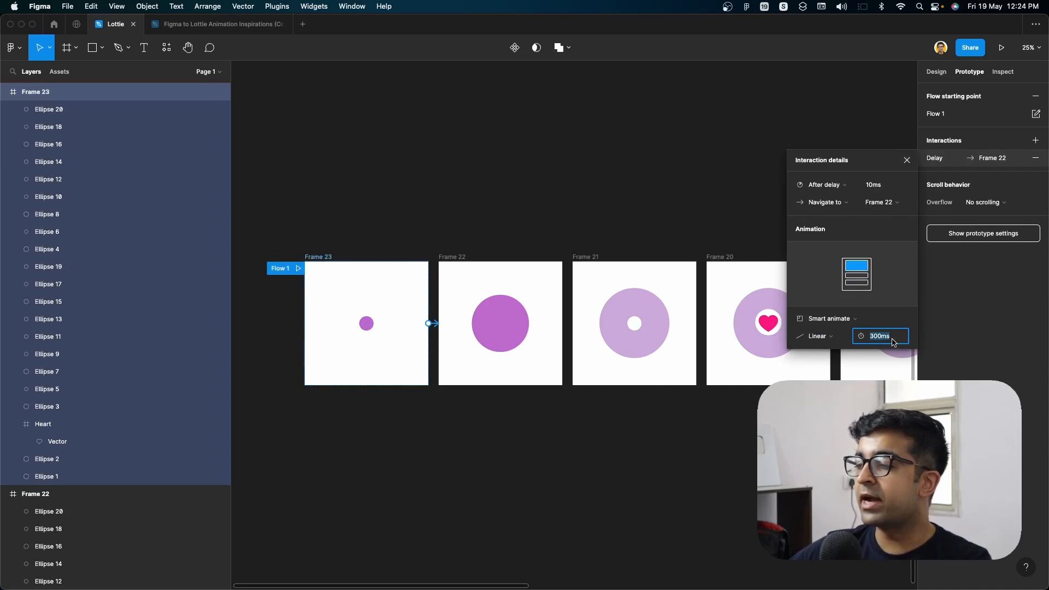
text(10)
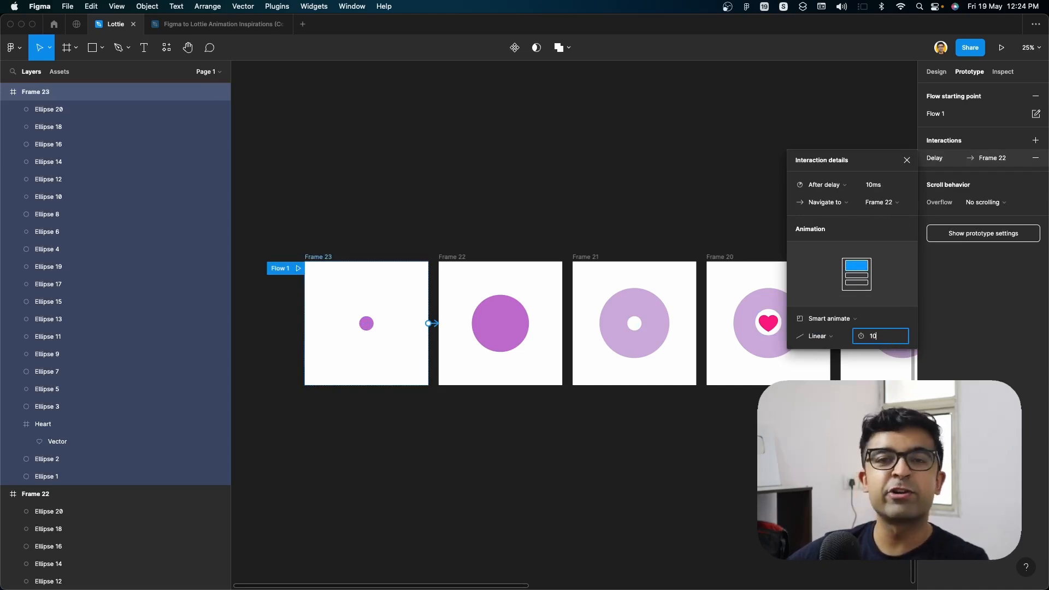
text(100)
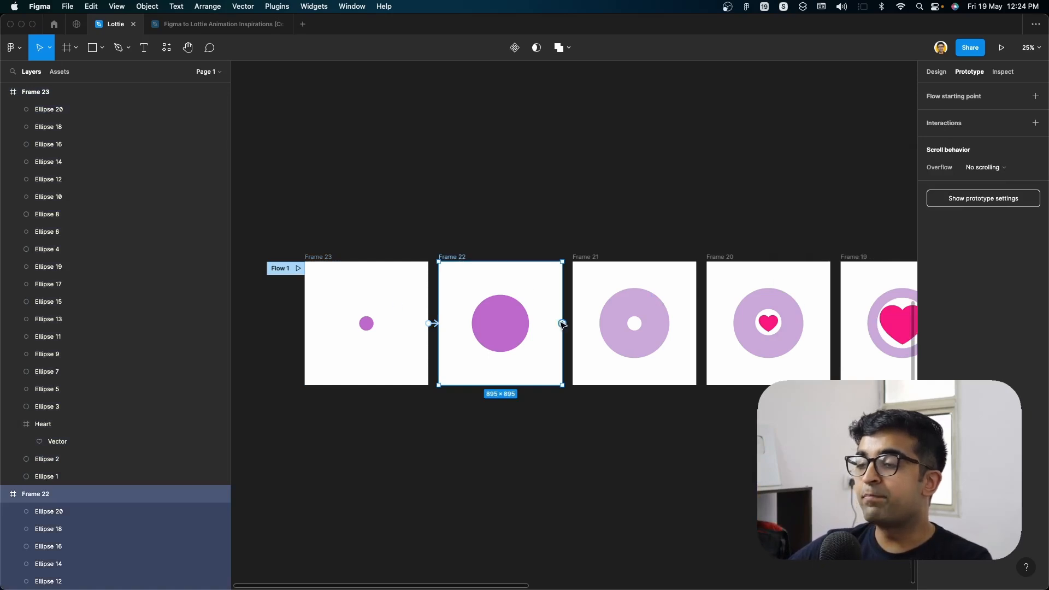
Link Frame 22 and the following frames onward to Frame 18
click(566, 323)
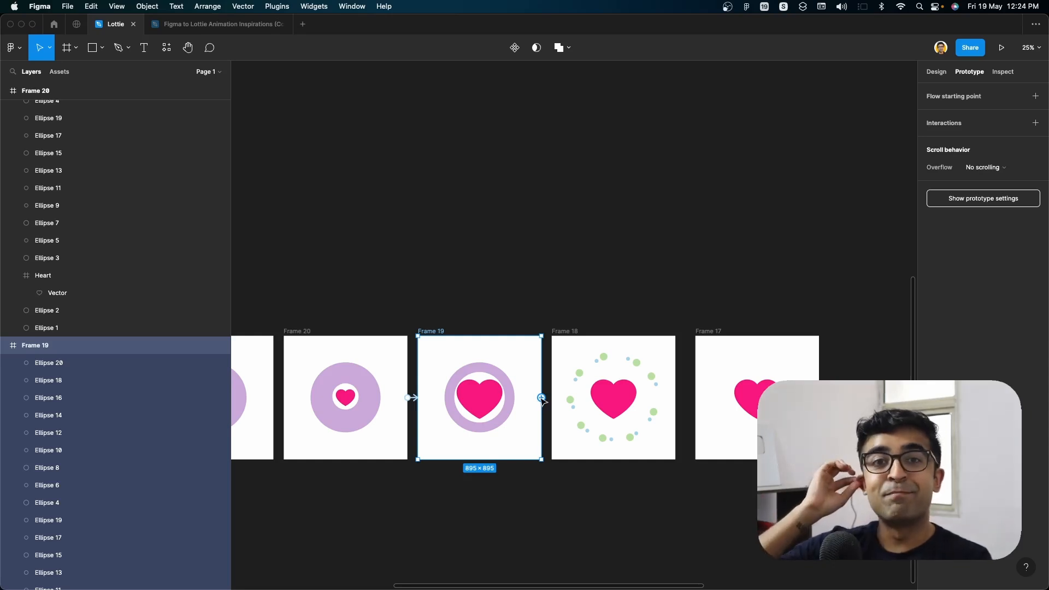
click(543, 398)
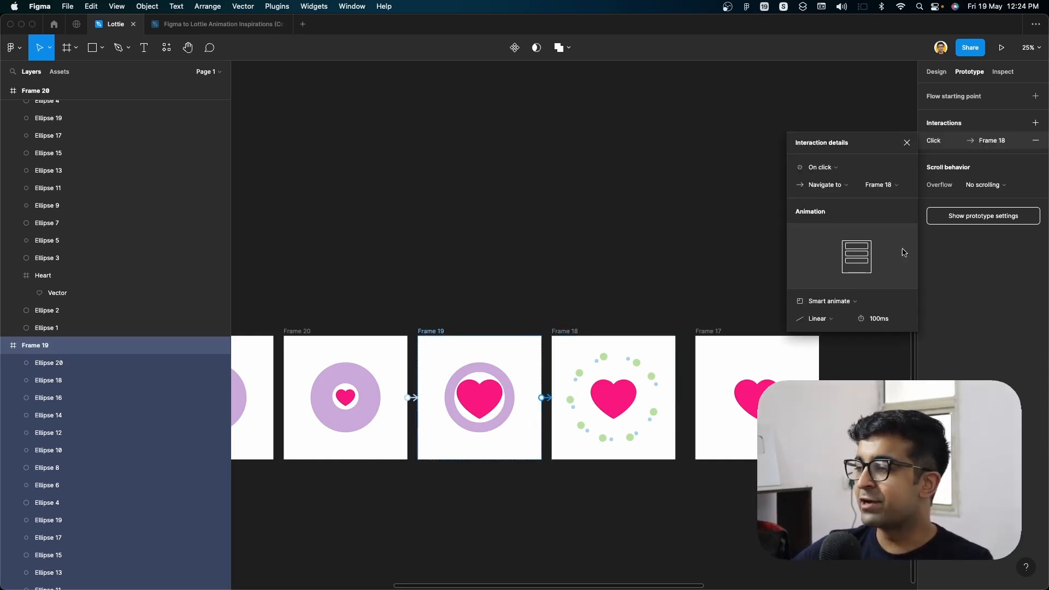
click(817, 319)
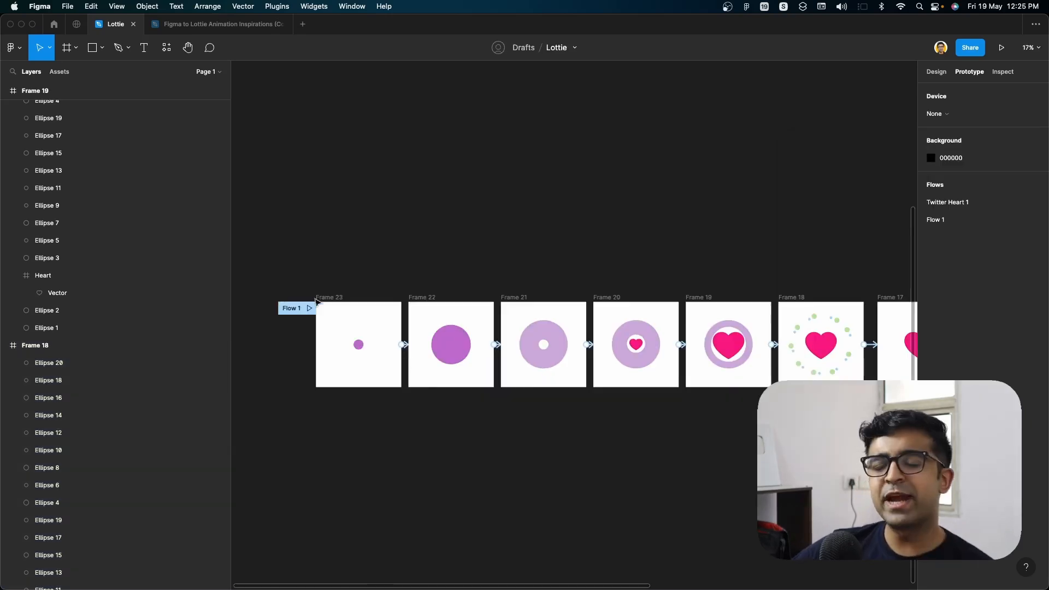
Play Flow 1 to present the heart prototype
click(1002, 48)
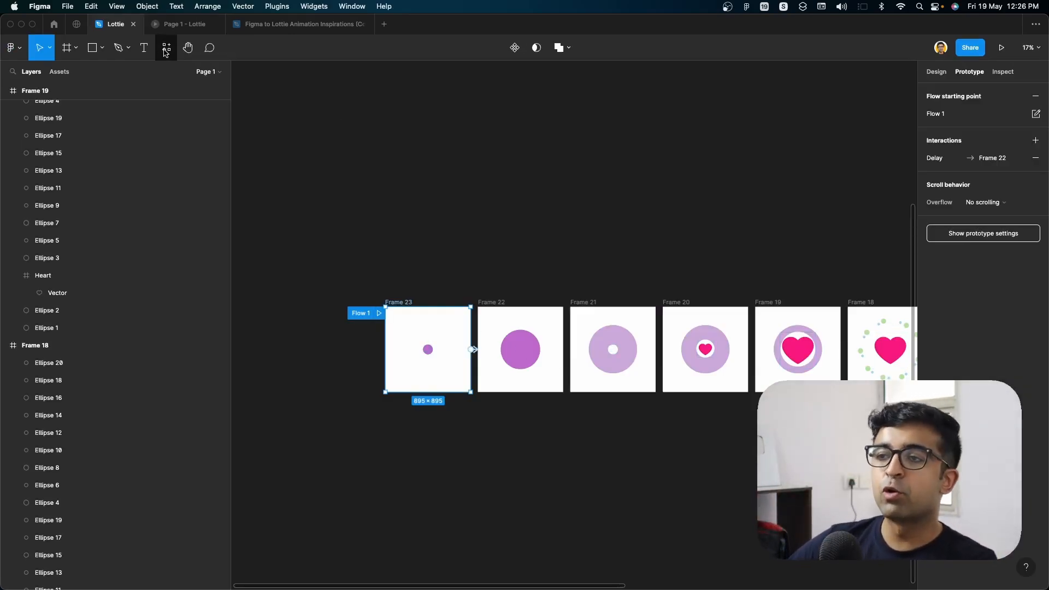
Run the LottieFiles plugin from the plugin library
click(165, 47)
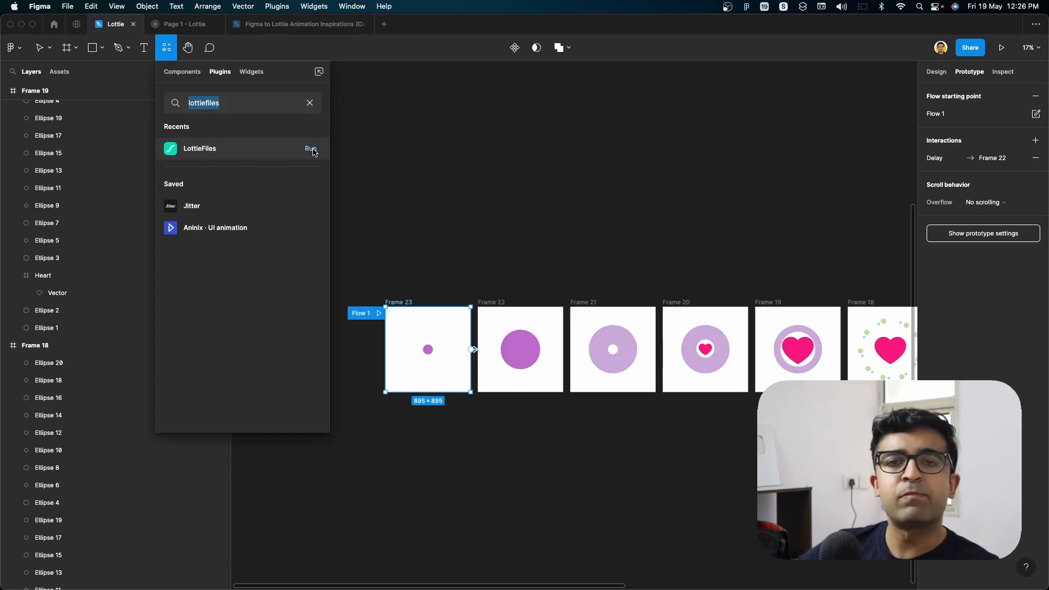
click(310, 149)
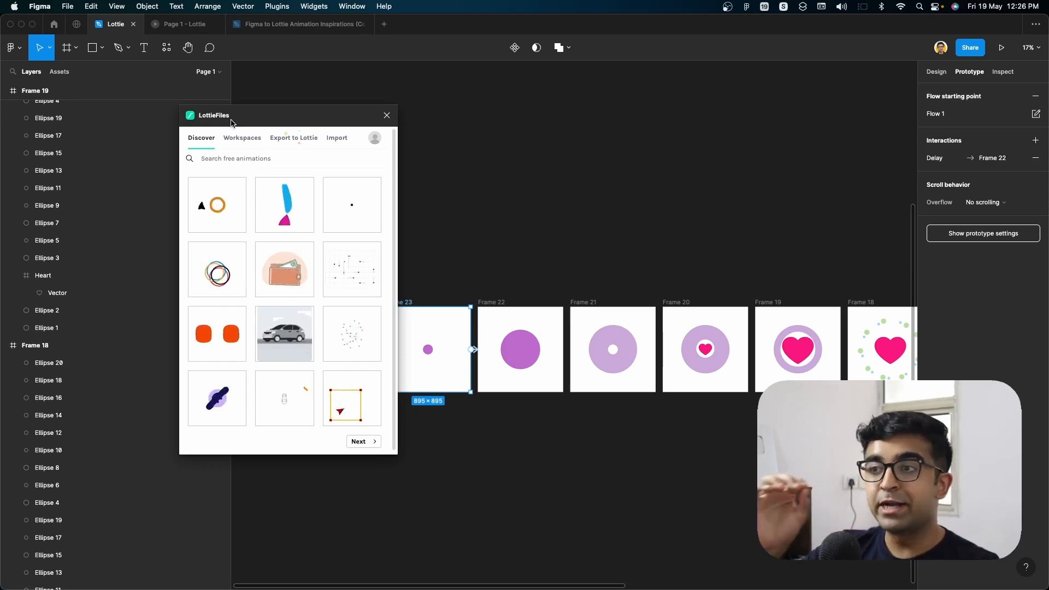
click(373, 138)
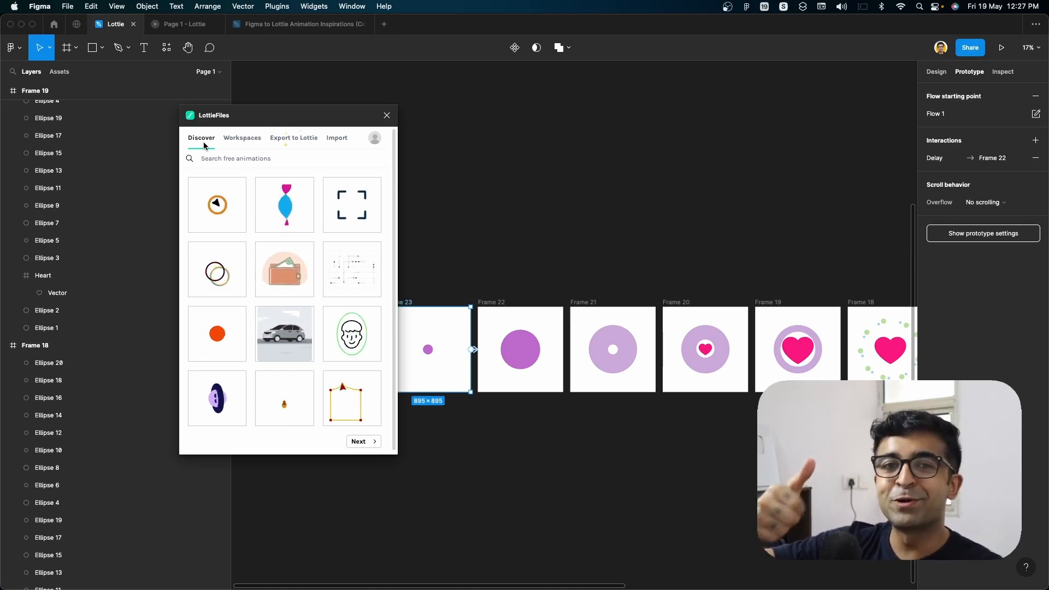
click(241, 138)
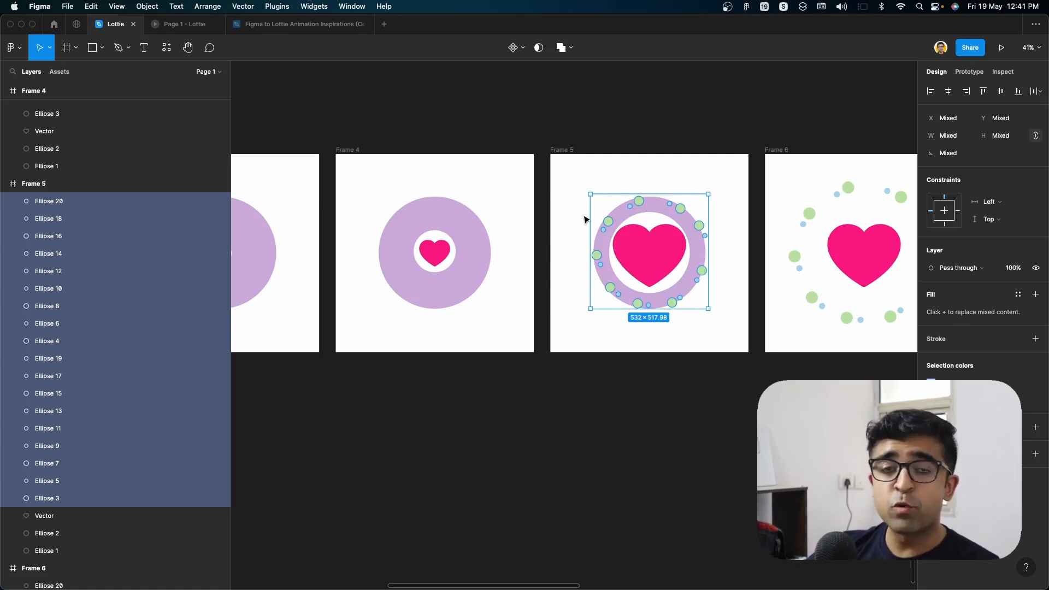
mouse_move(594, 189)
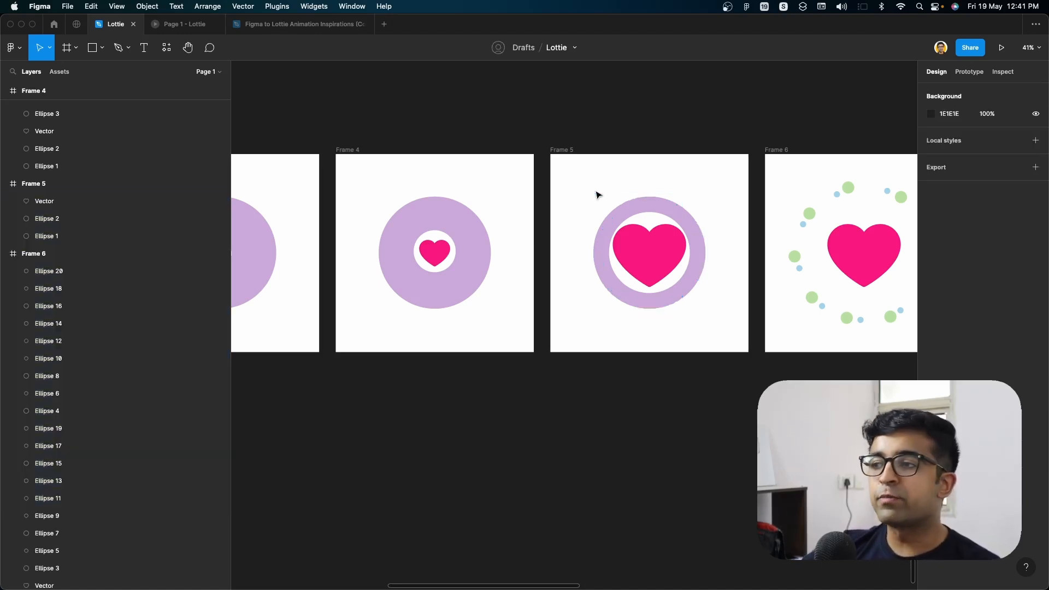
mouse_move(507, 196)
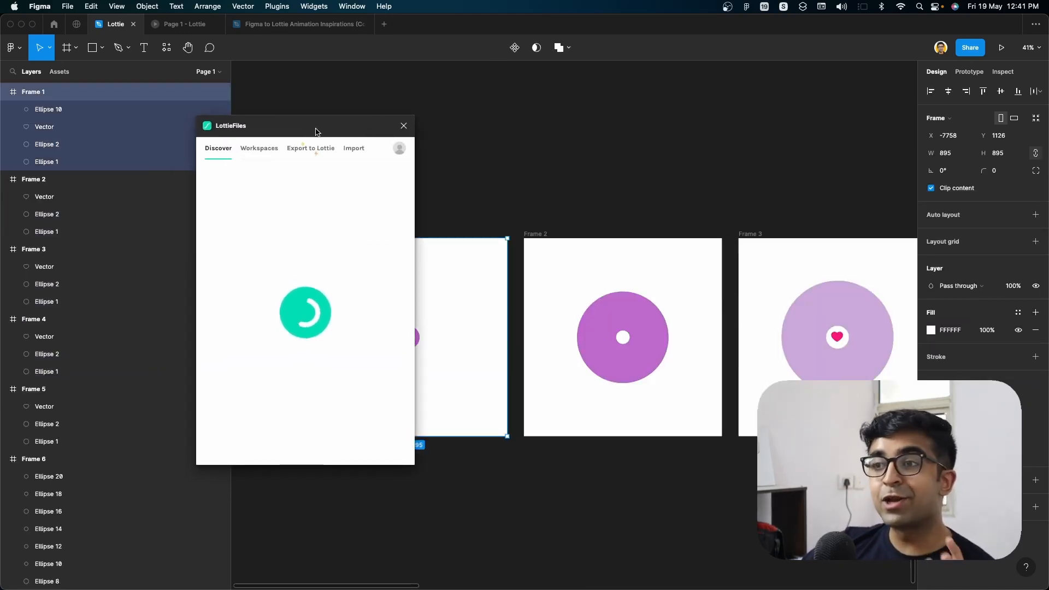
Export Flow 1 via LottieFiles and save it to First Project in the workspace
click(310, 148)
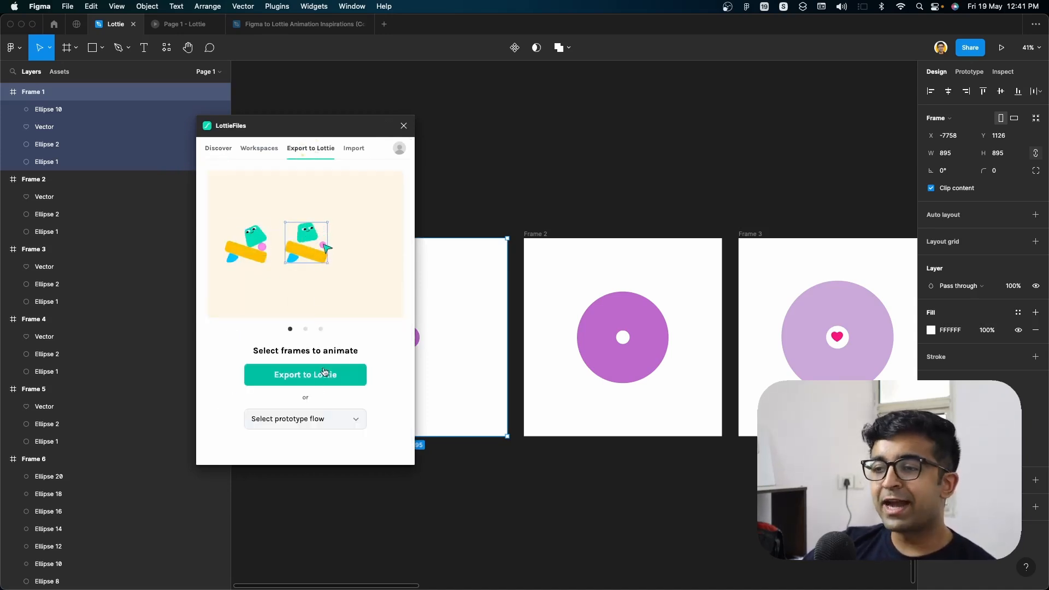
click(304, 418)
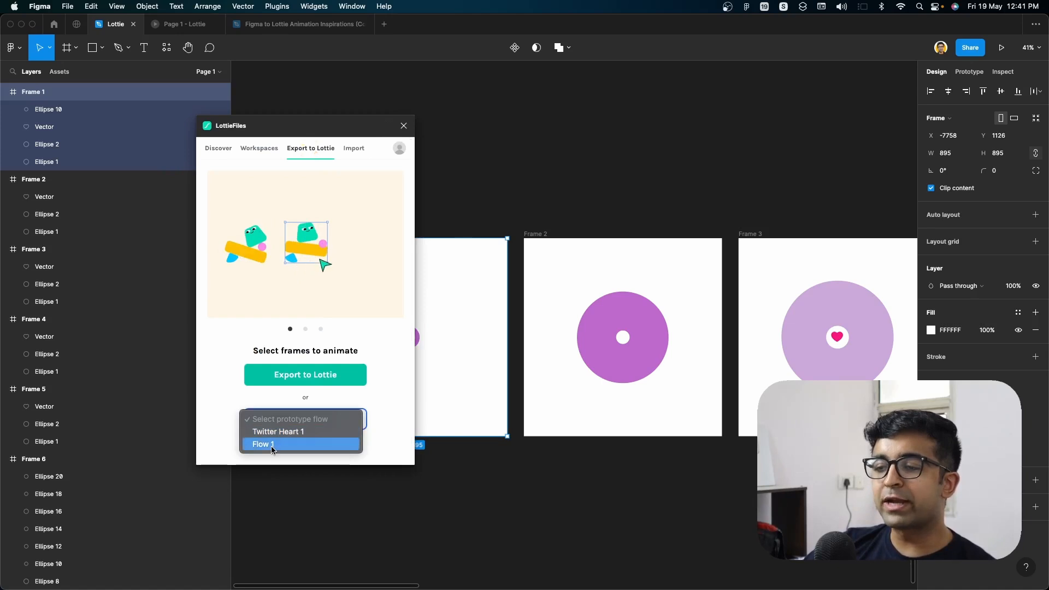
click(263, 444)
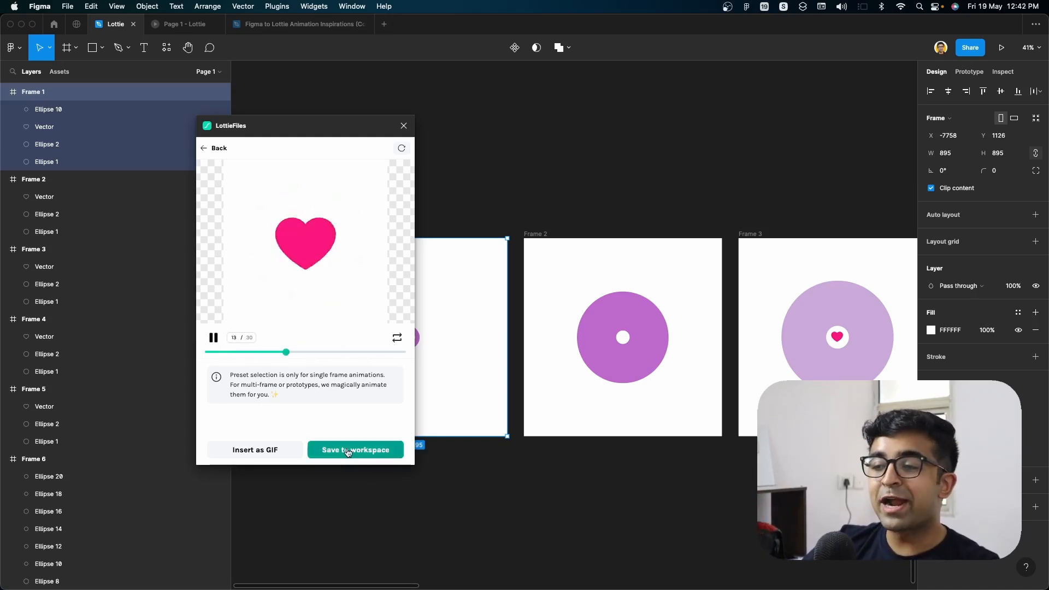
click(355, 450)
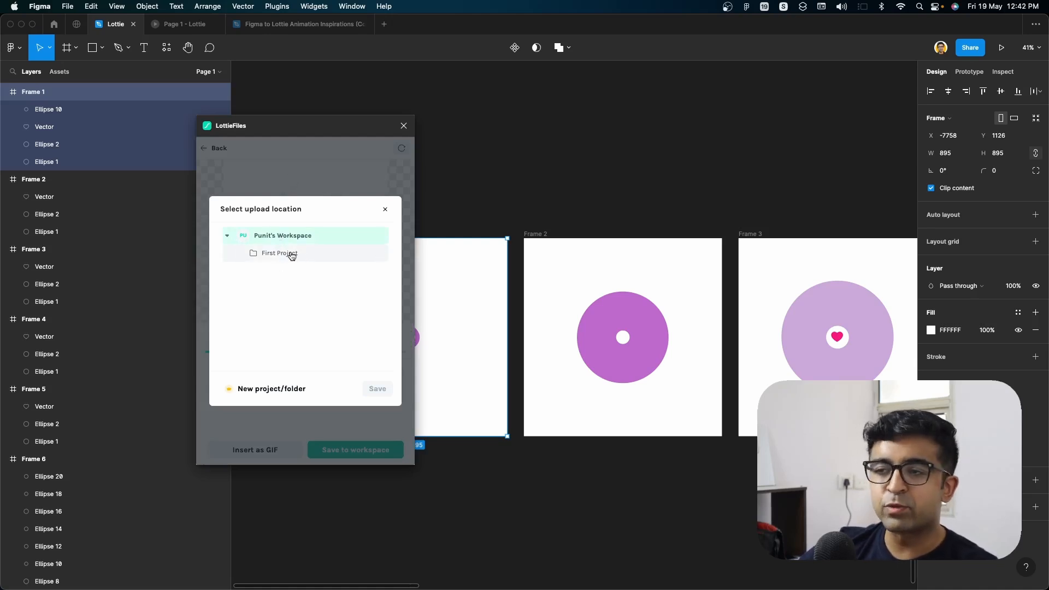
click(280, 253)
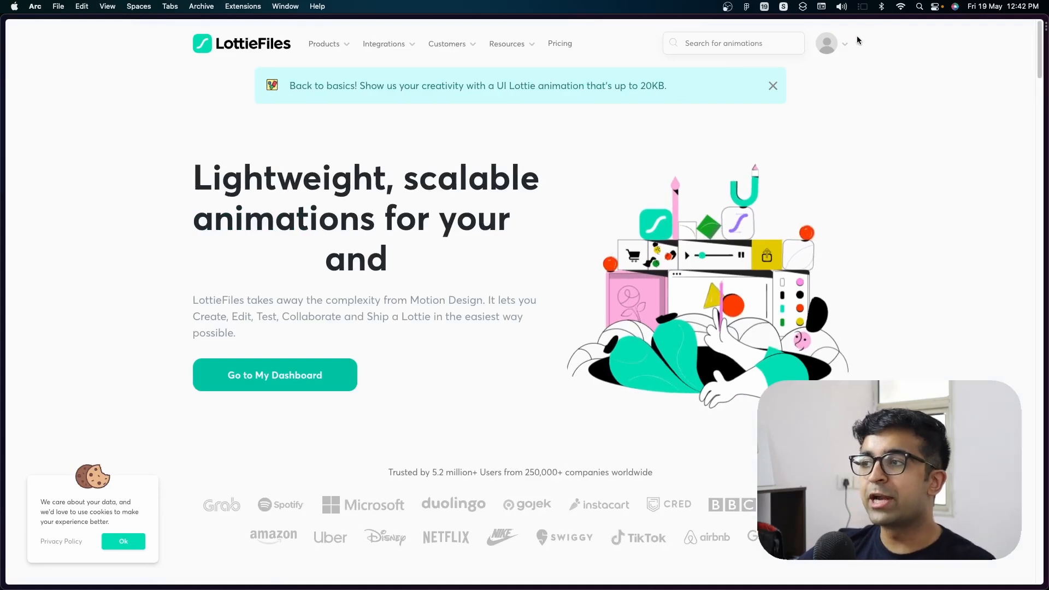
Go to My Dashboard from the LottieFiles profile avatar menu
click(826, 43)
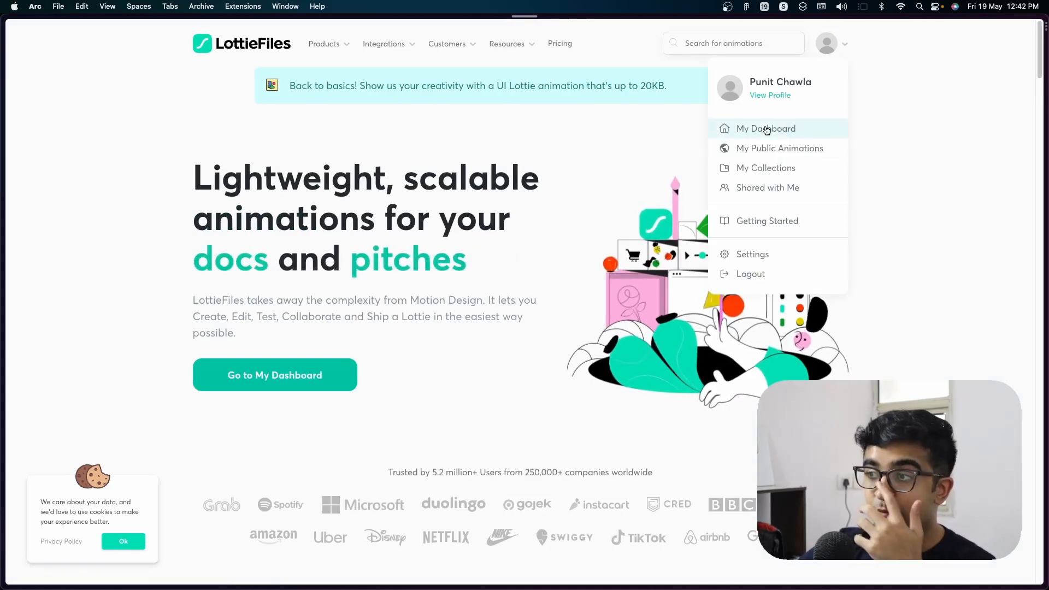
click(765, 128)
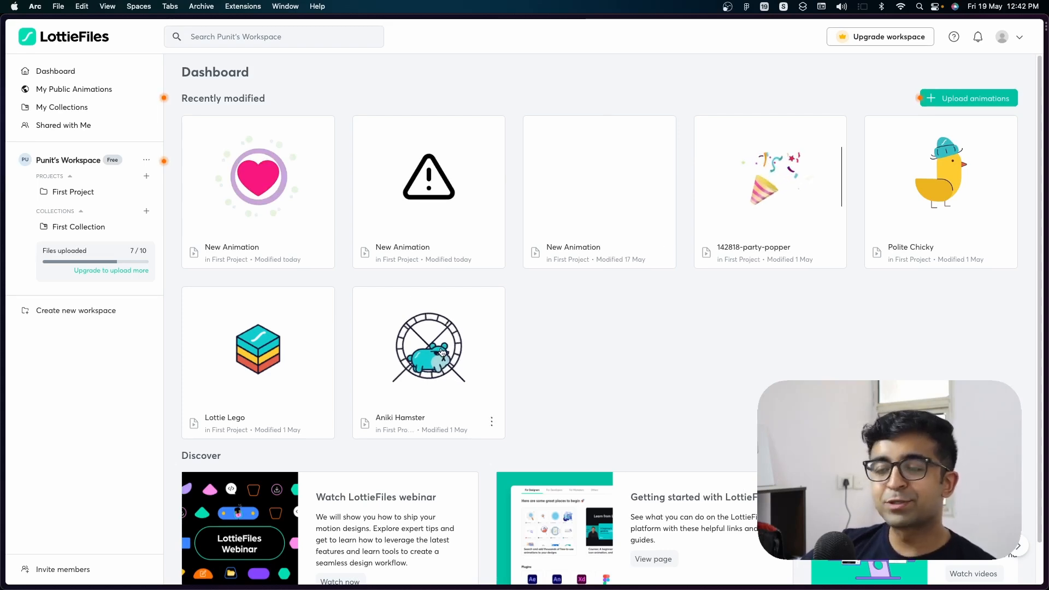
mouse_move(171, 306)
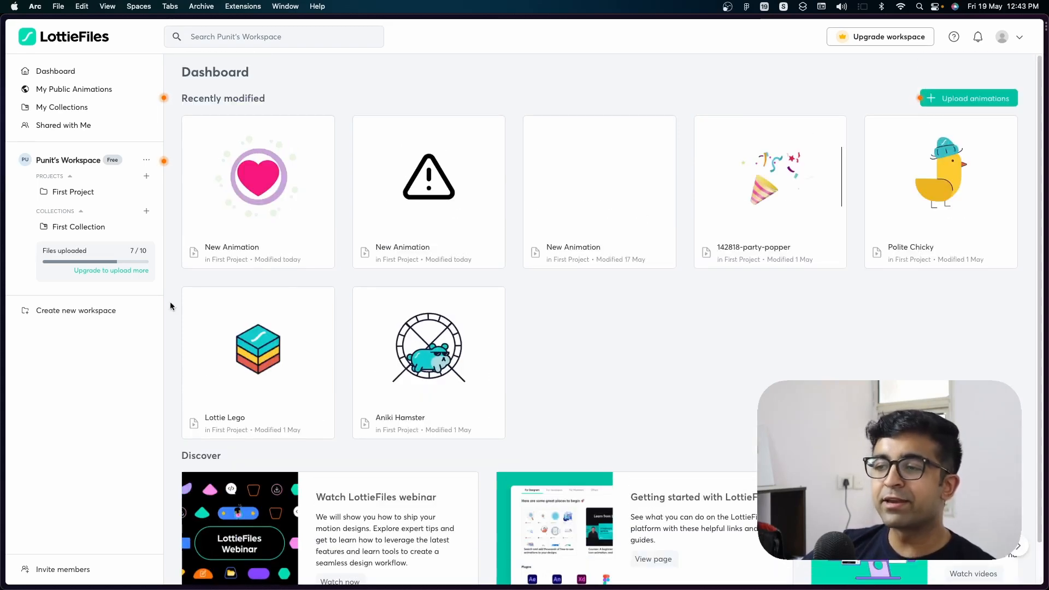
mouse_move(117, 389)
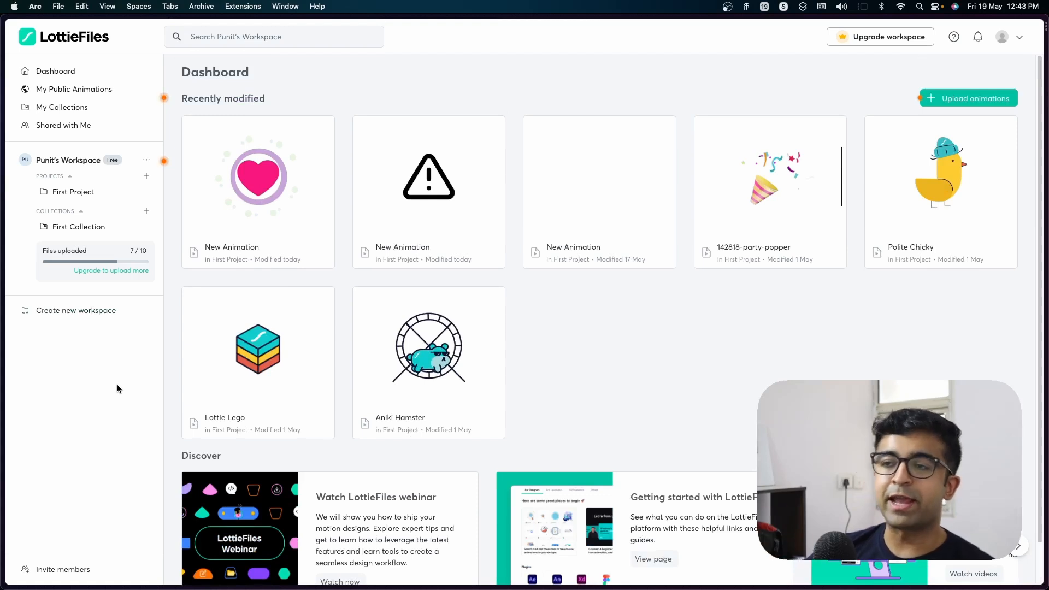
mouse_move(629, 115)
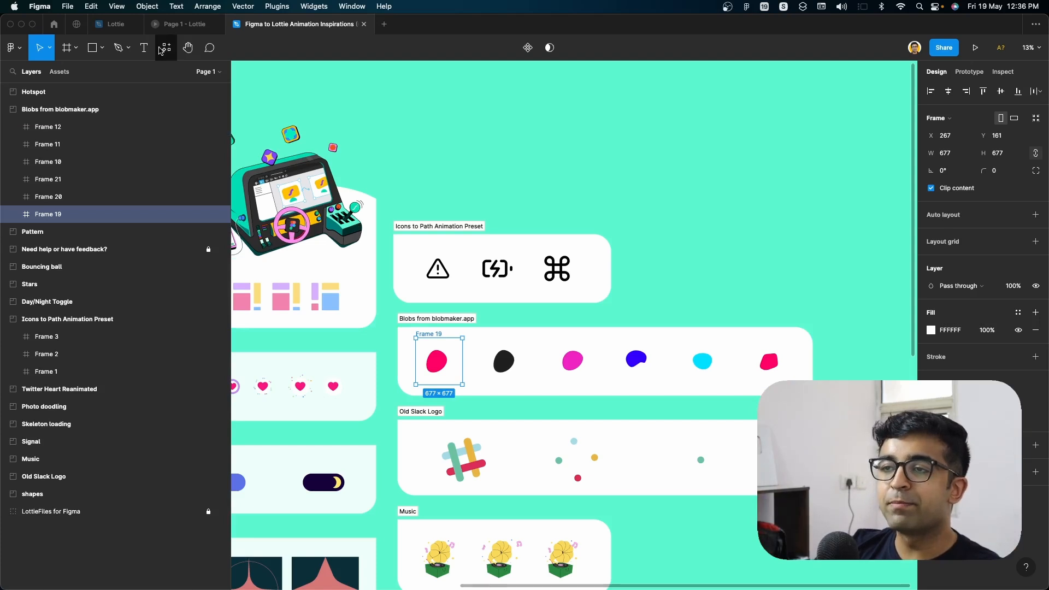
Launch the LottieFiles plugin in the inspirations file and start Export to Lottie
click(165, 48)
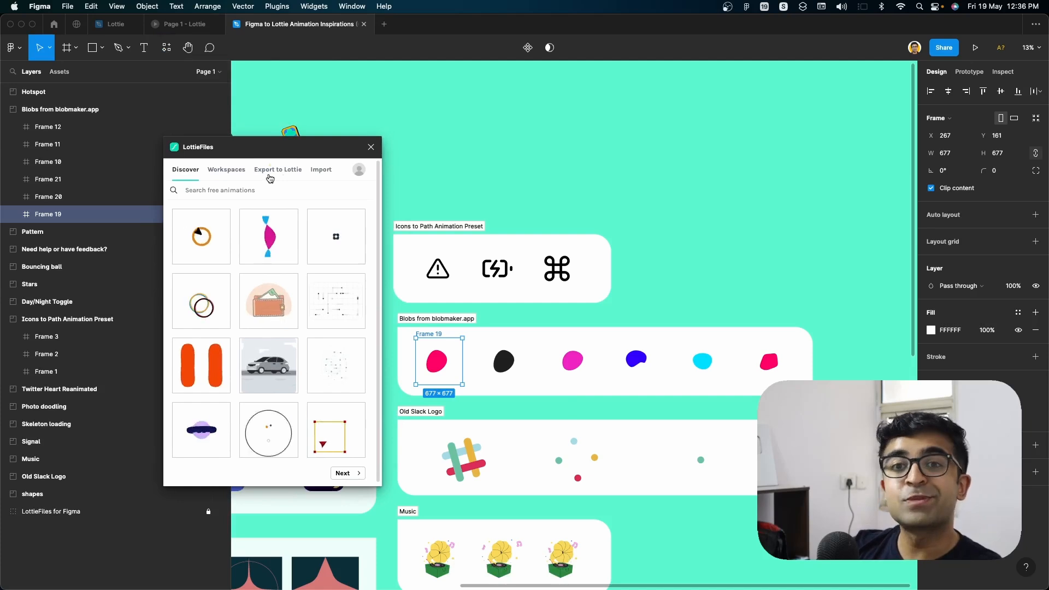
click(278, 169)
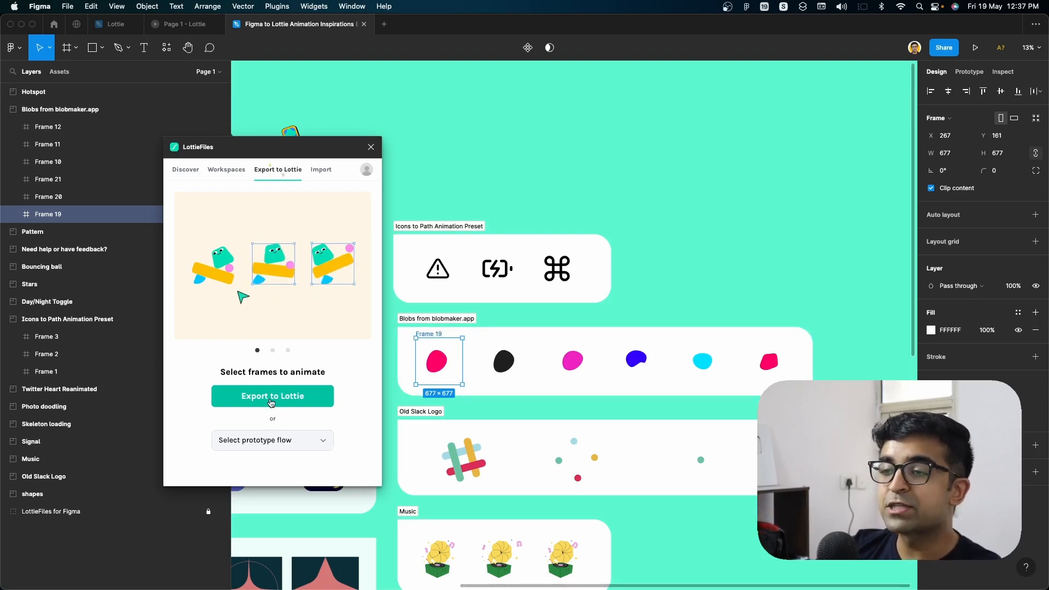
click(272, 396)
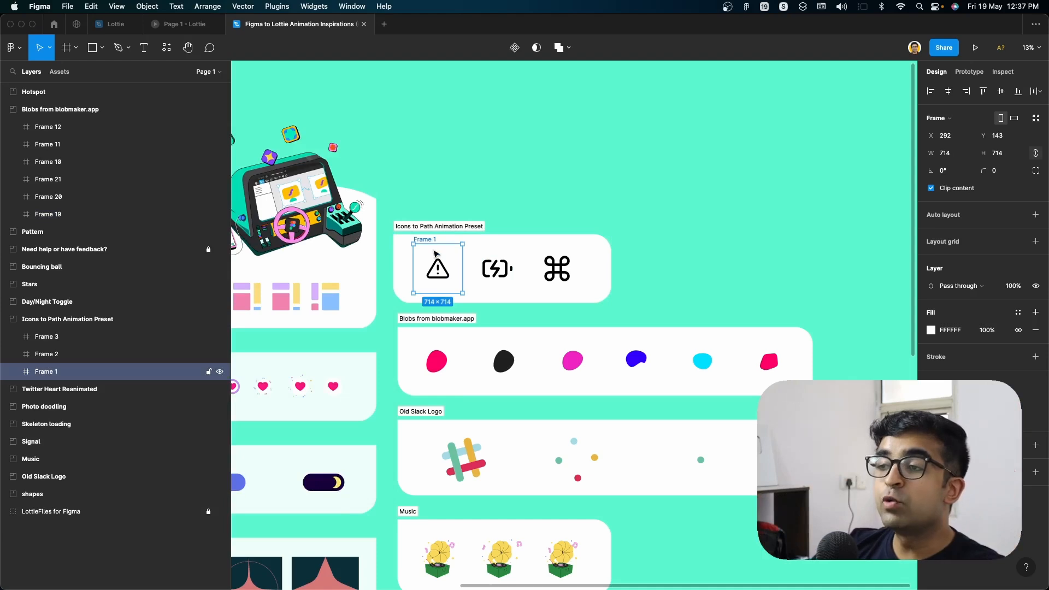
Select the warning icon frame and export it to Lottie through the LottieFiles plugin
click(437, 268)
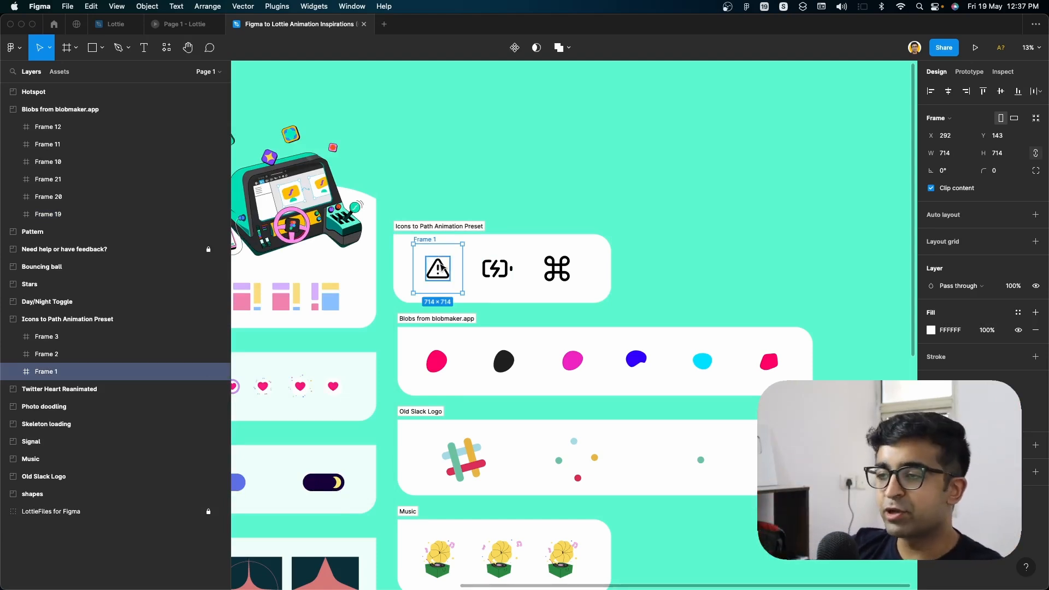
click(17, 372)
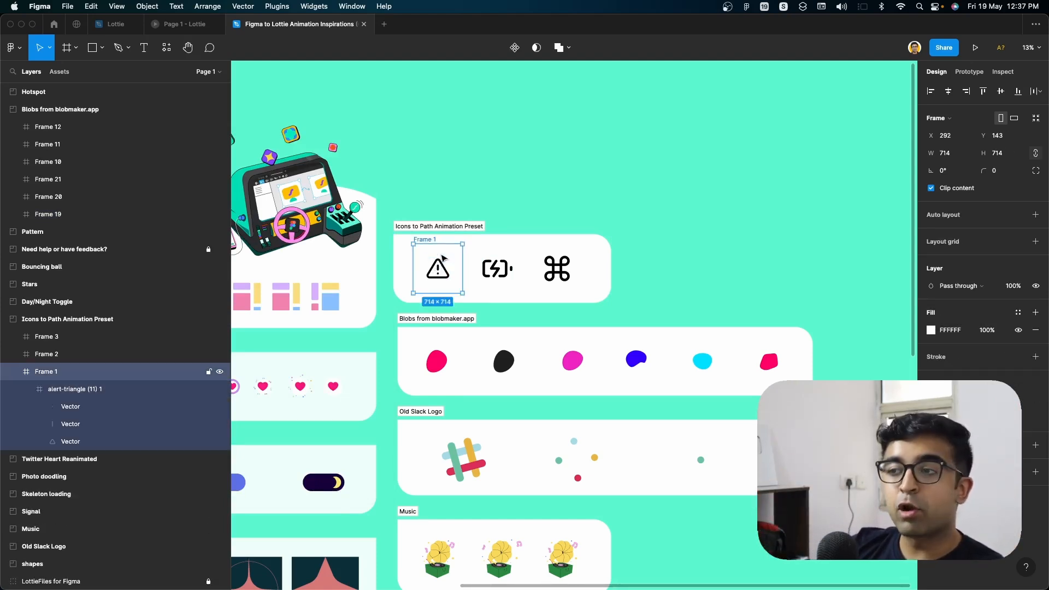
click(167, 48)
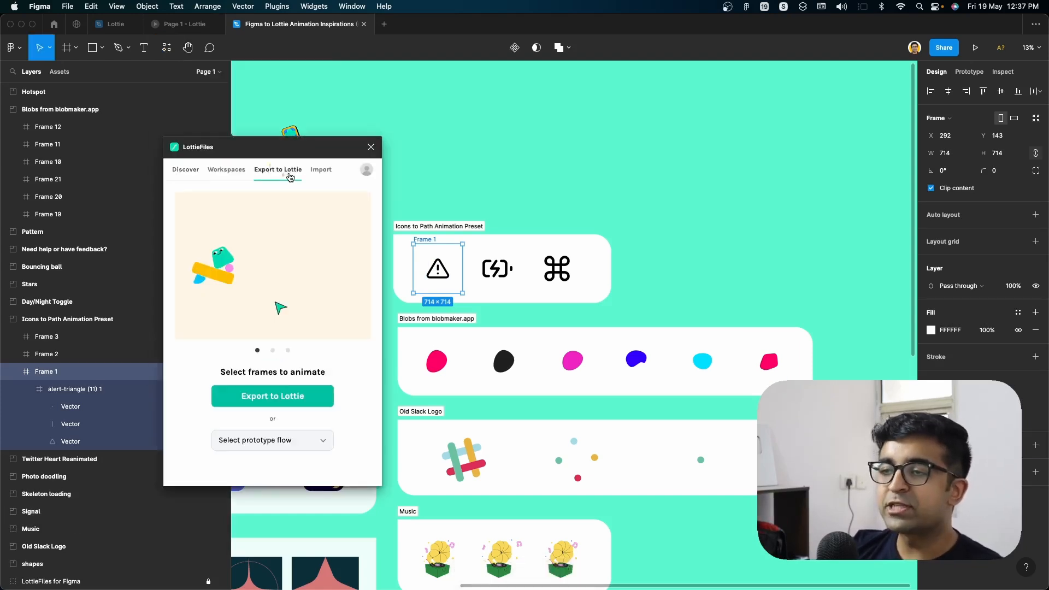
click(277, 396)
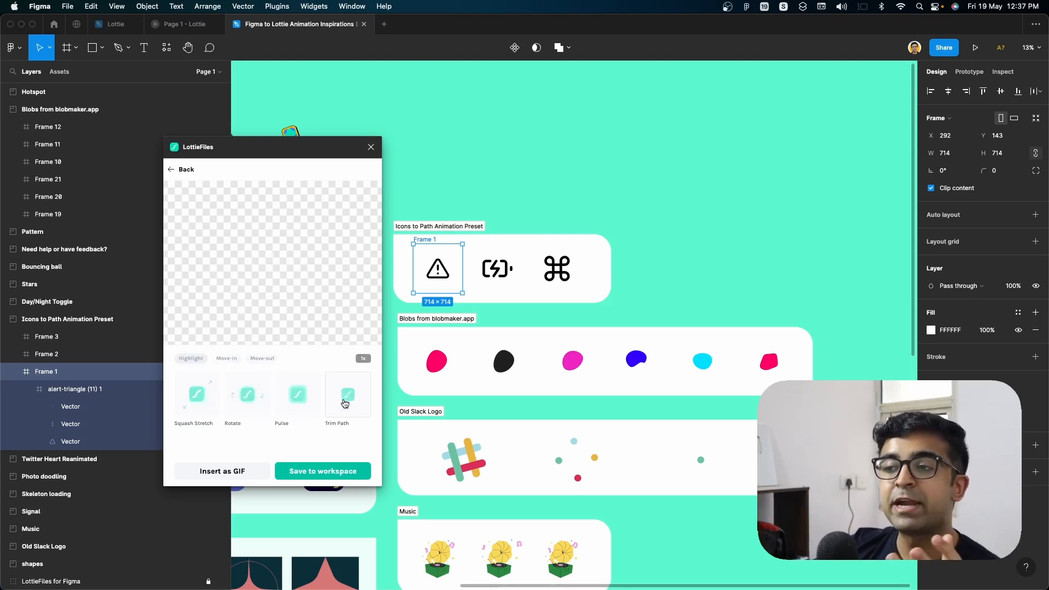
Try the Trim Path and move-in presets, set 0.5x speed, and save to First Project
click(348, 394)
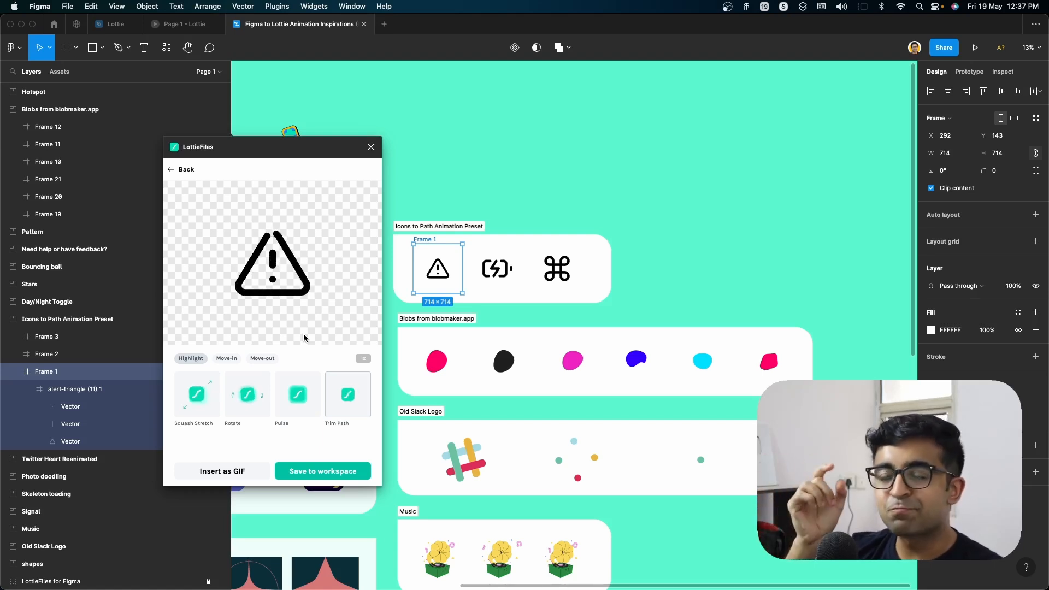
click(226, 358)
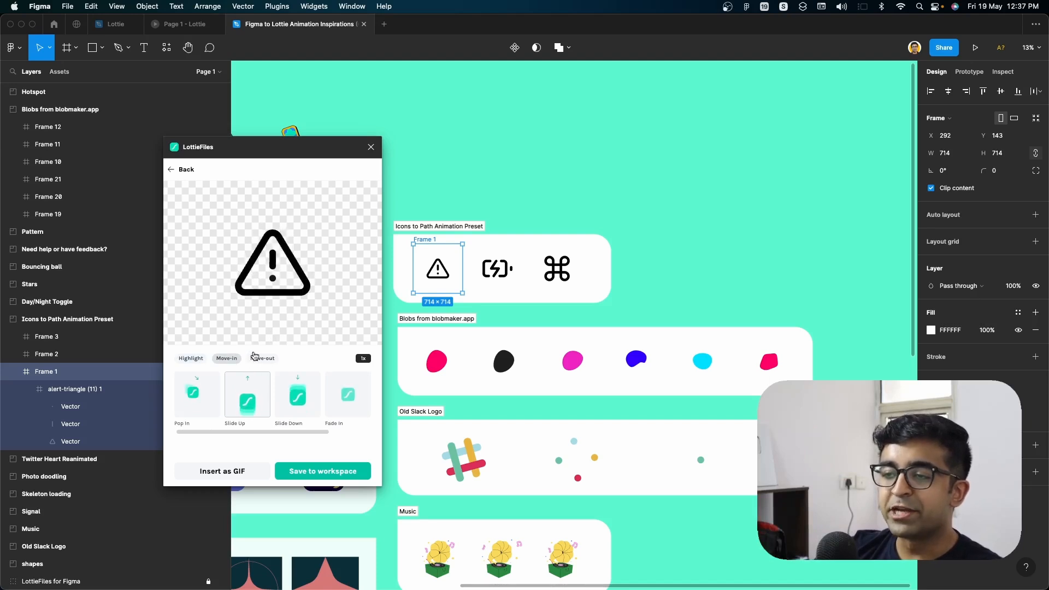
click(262, 358)
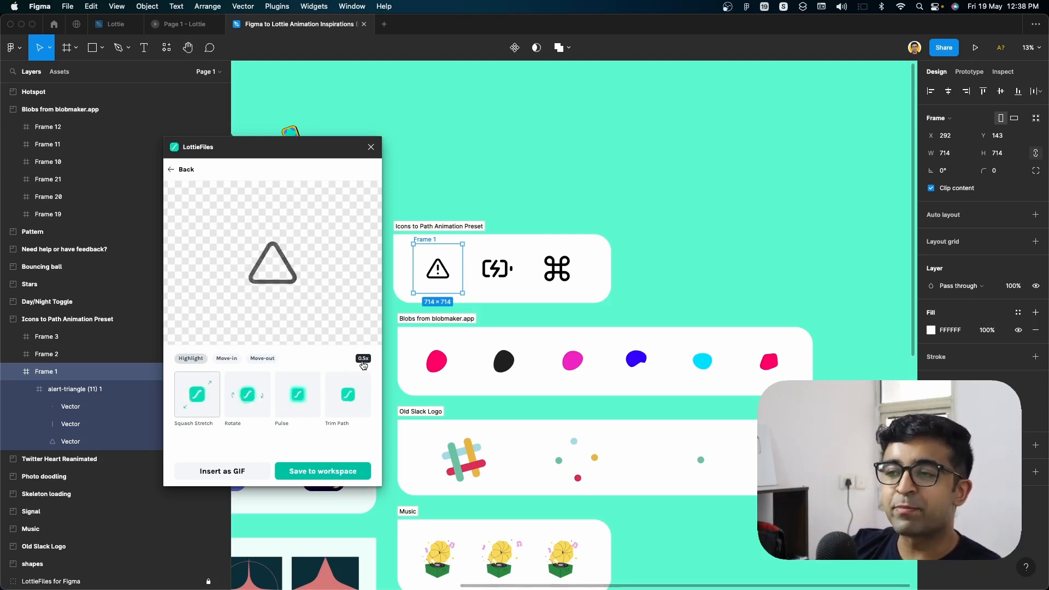
click(298, 394)
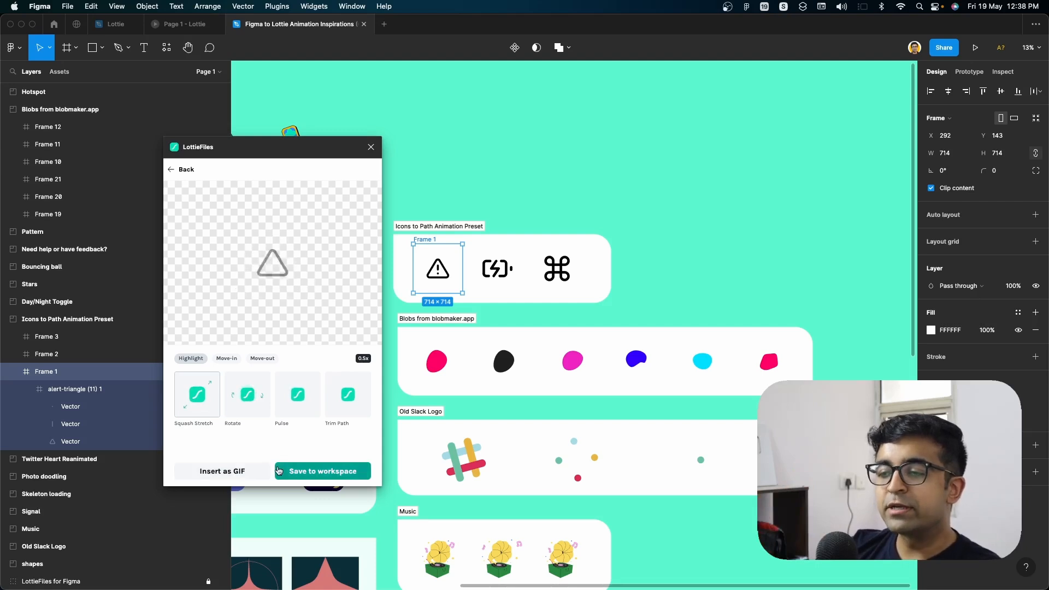
click(322, 471)
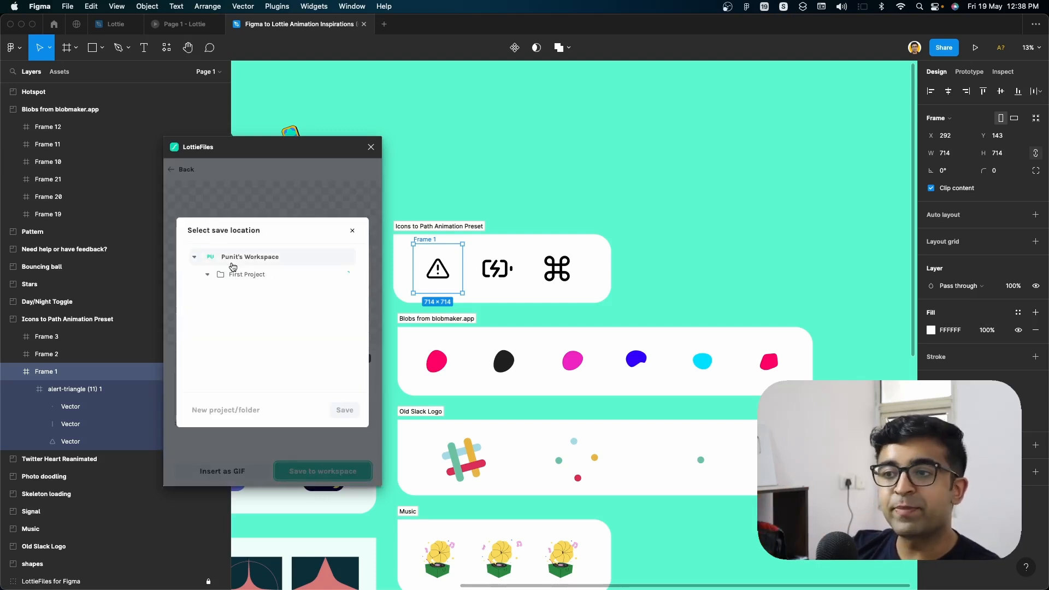
mouse_move(241, 274)
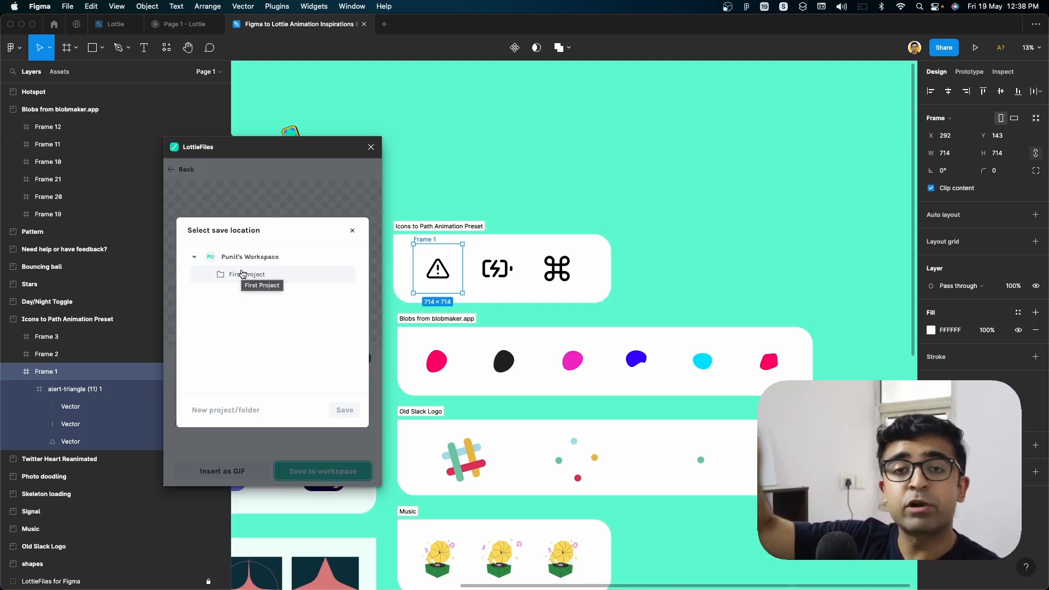
click(247, 274)
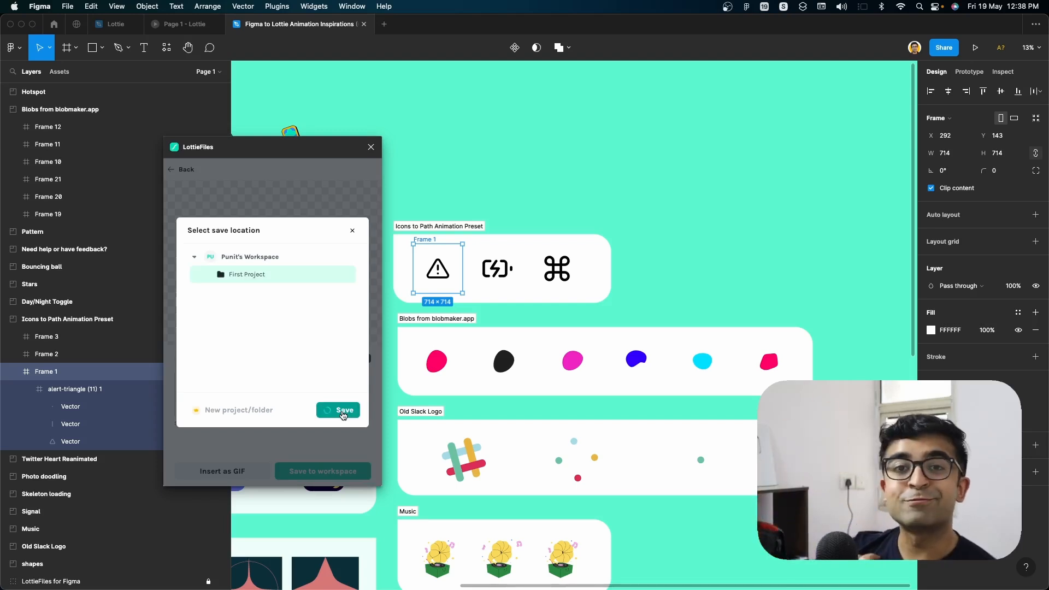